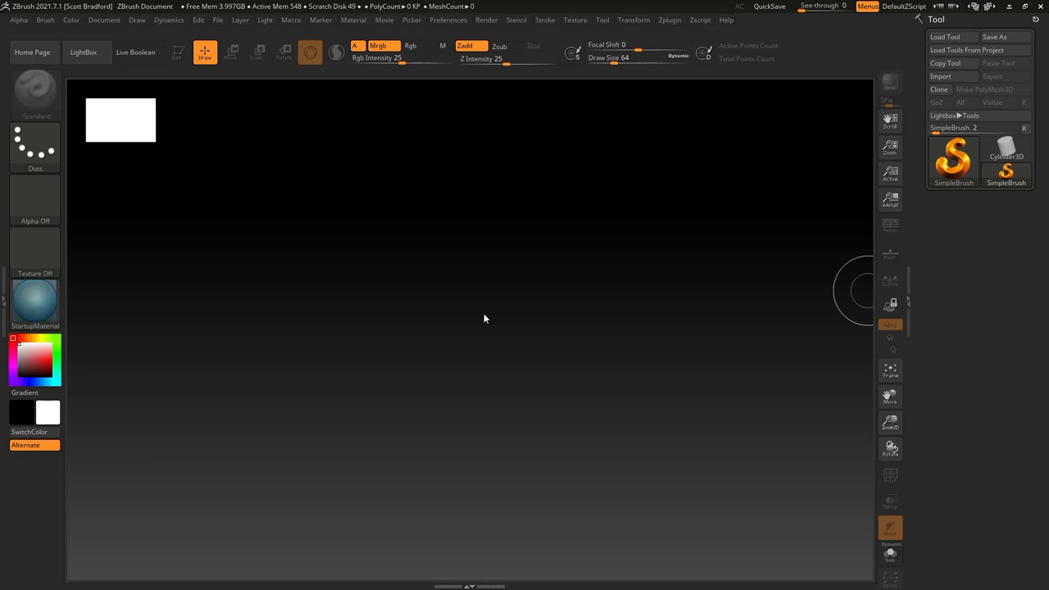
mouse_move(584, 308)
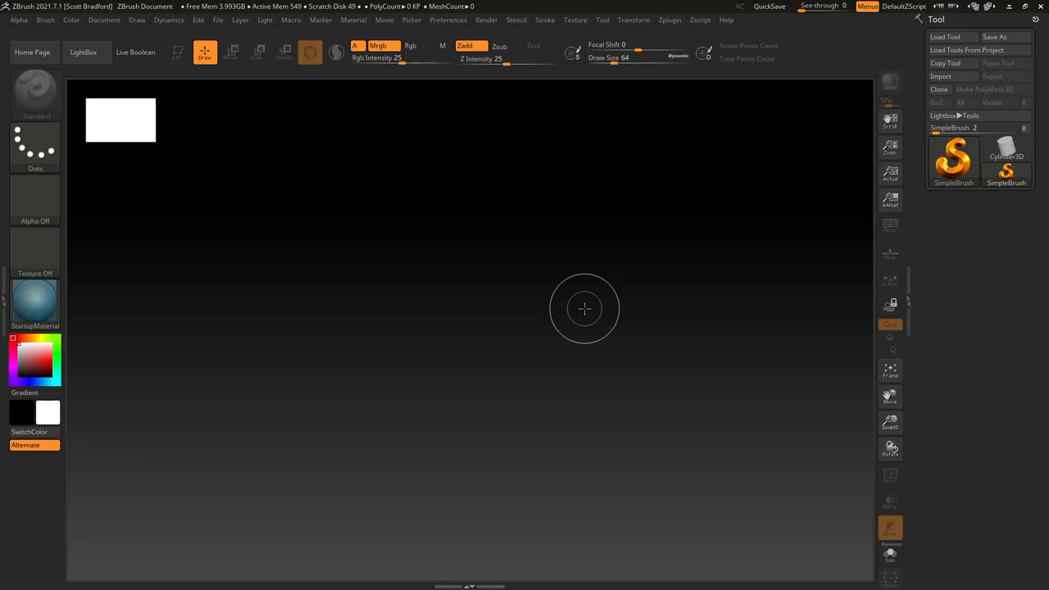
mouse_move(803, 226)
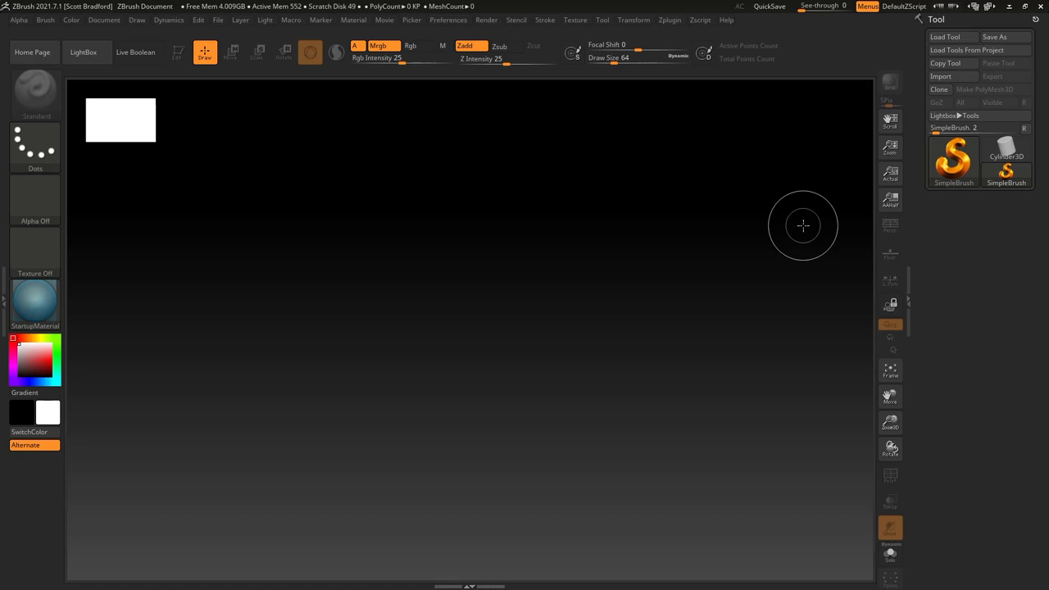
mouse_move(640, 206)
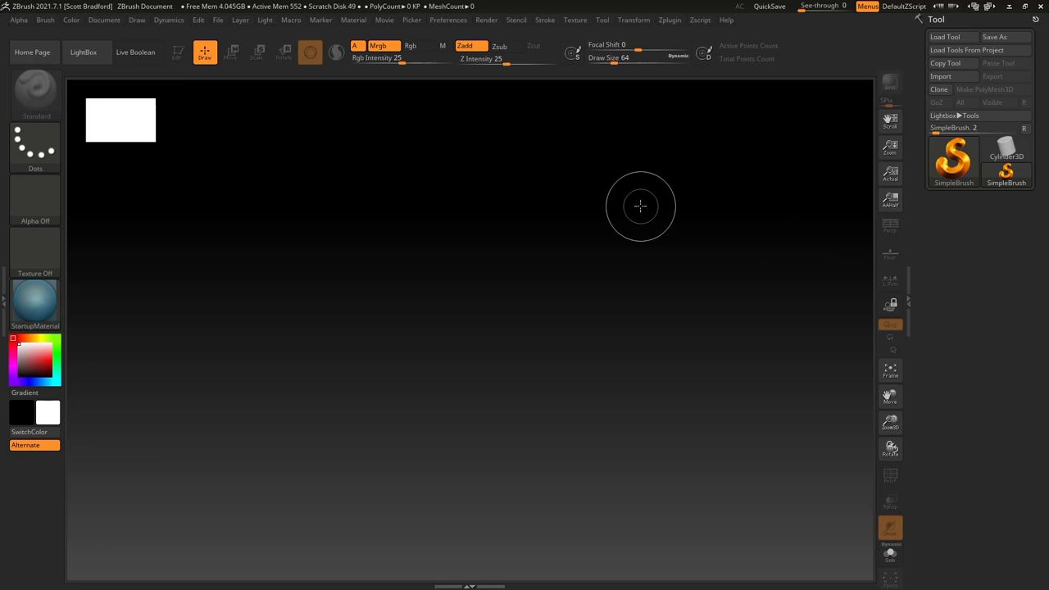
mouse_move(692, 248)
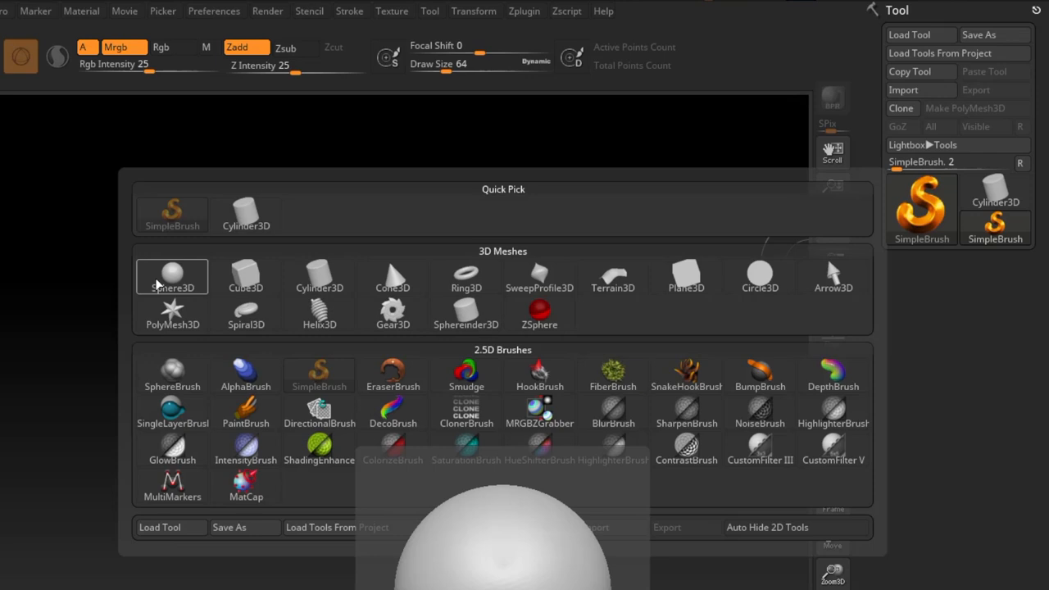
- Load Sphere3D from the Tool library as the starting model
click(173, 276)
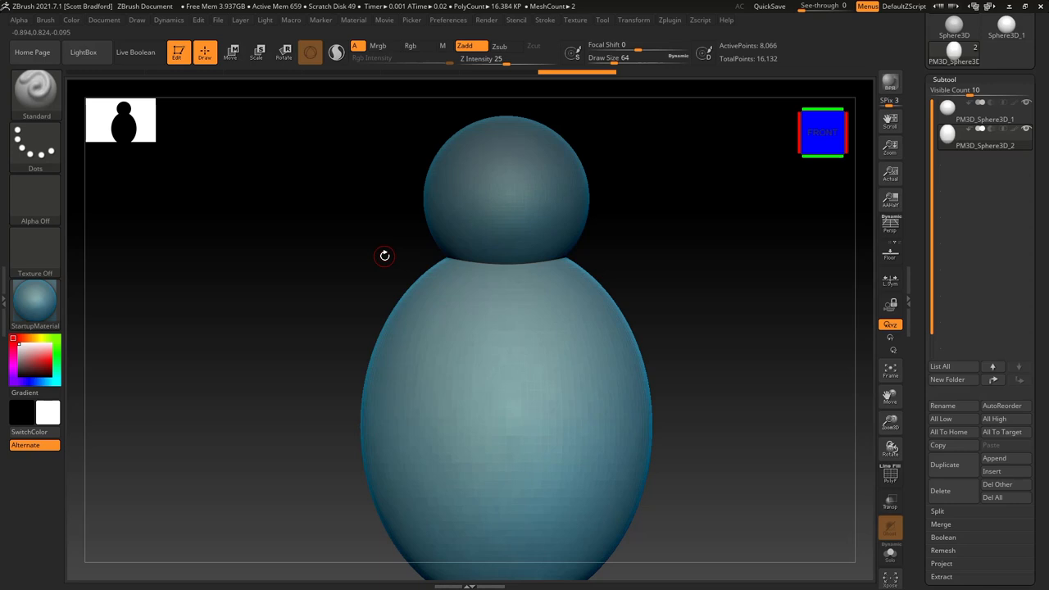
- Choose the Move brush from the Brush palette to push the body into head and shoulders
click(36, 94)
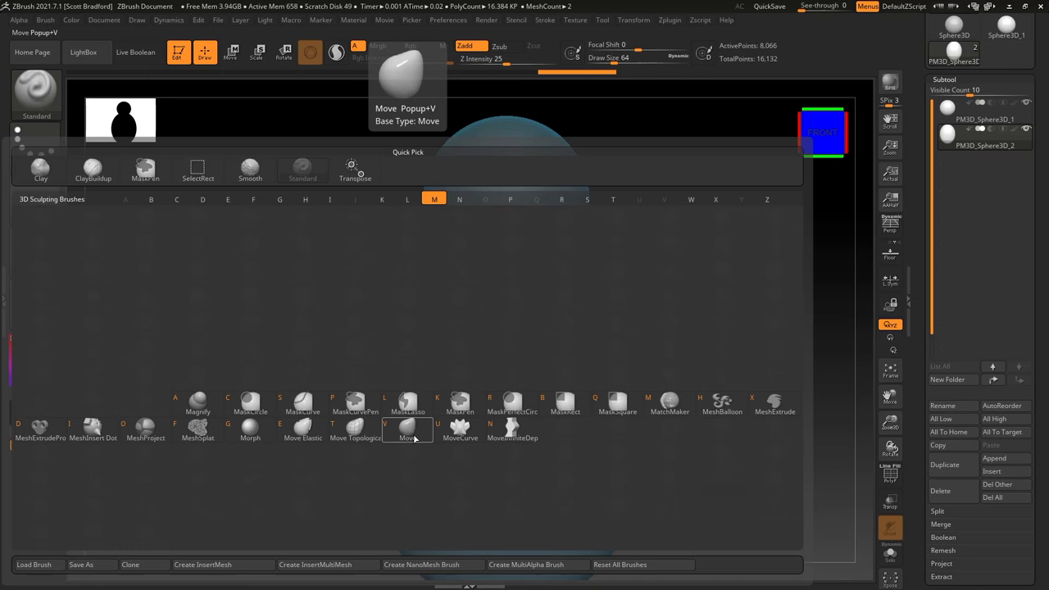
click(407, 430)
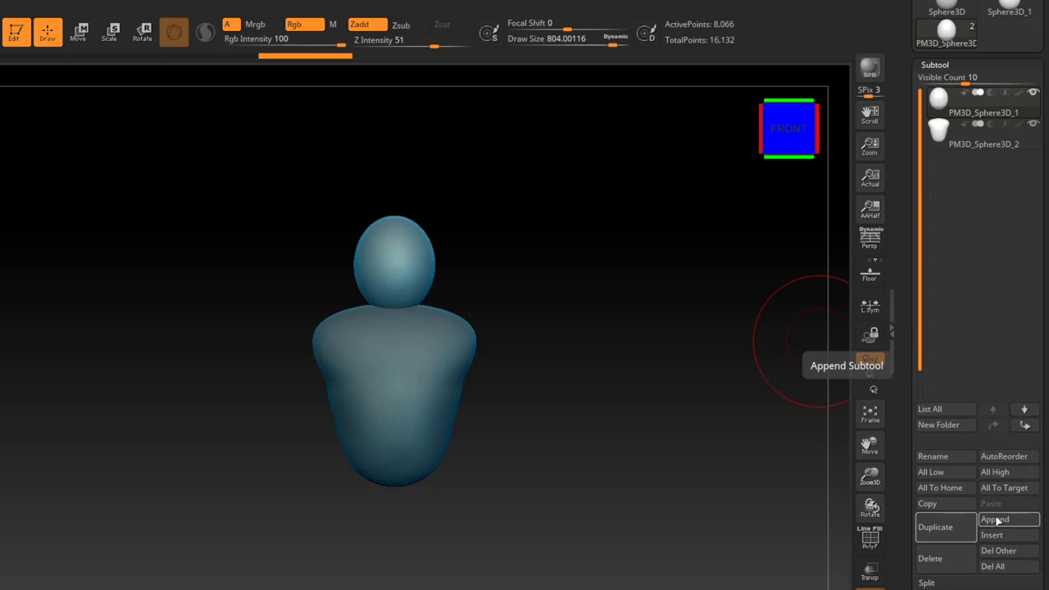
- Append a Plane3D subtool and level it above the figure's head with the Gizmo
click(993, 518)
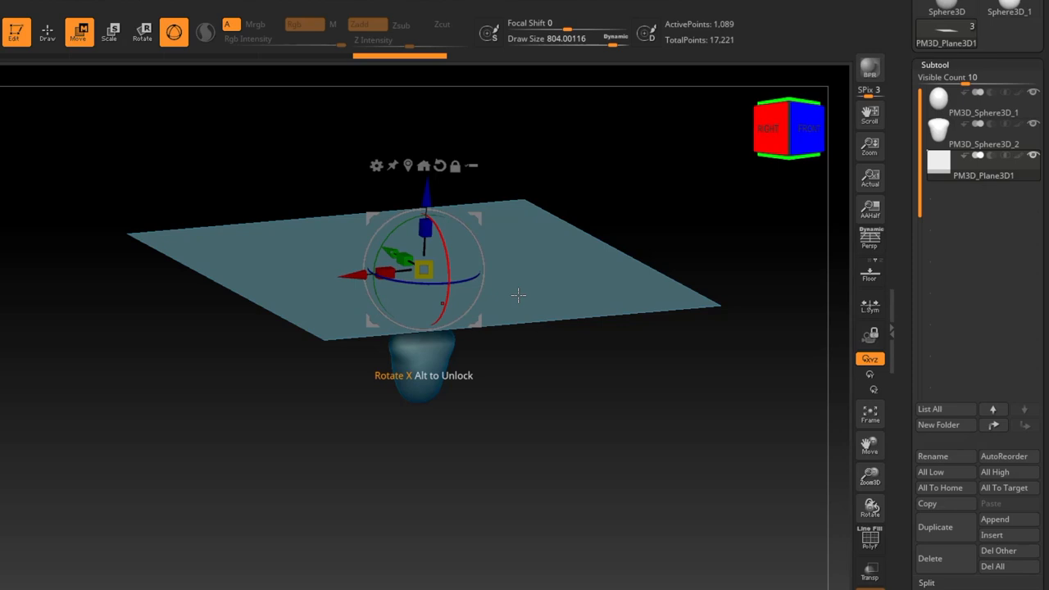
drag(518, 295, 567, 495)
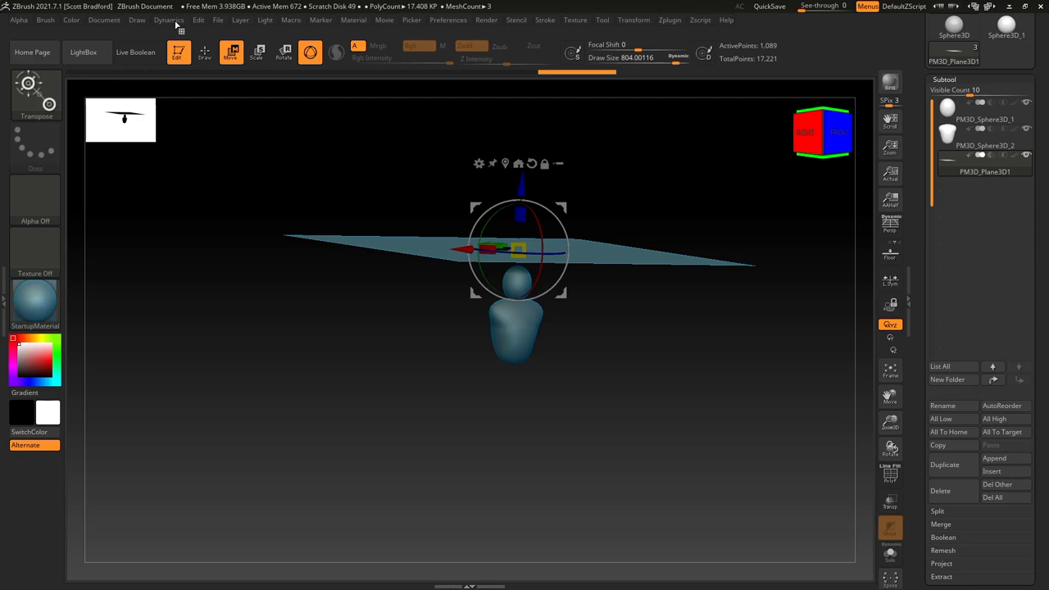
- In Dynamics set Strength 0.7, Firmness 1, Self Collision 2, Floor Collision off, CollisionVolume on, Inflate 8
click(167, 19)
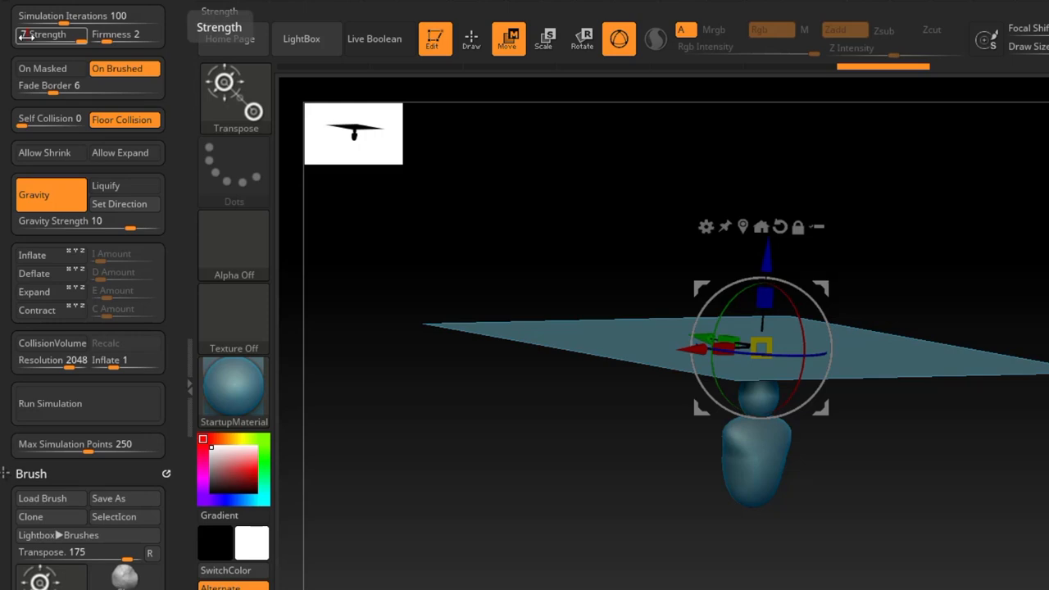
mouse_move(698, 330)
text( 0.7)
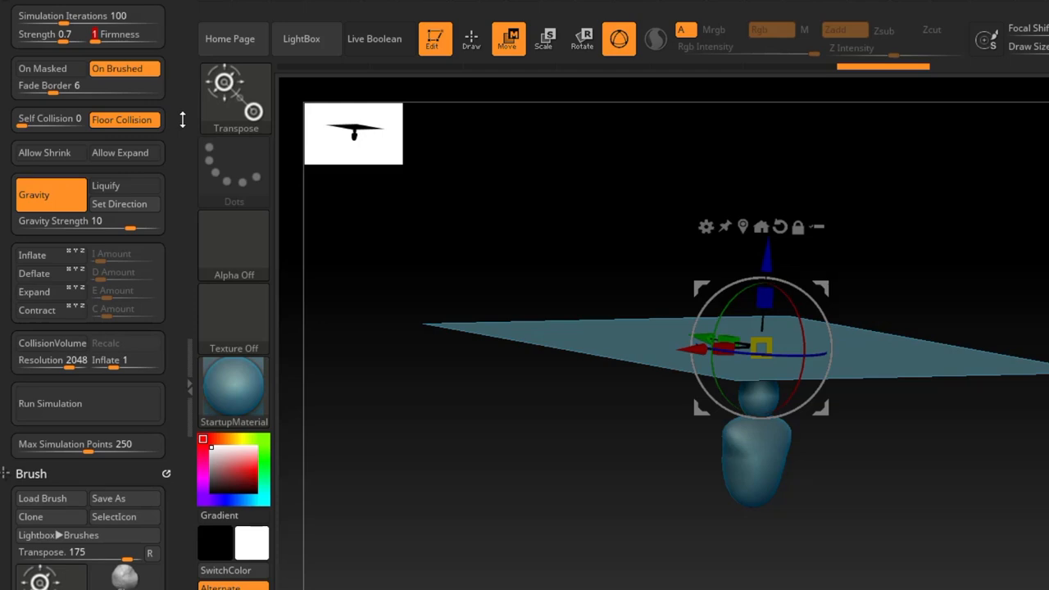
mouse_move(594, 514)
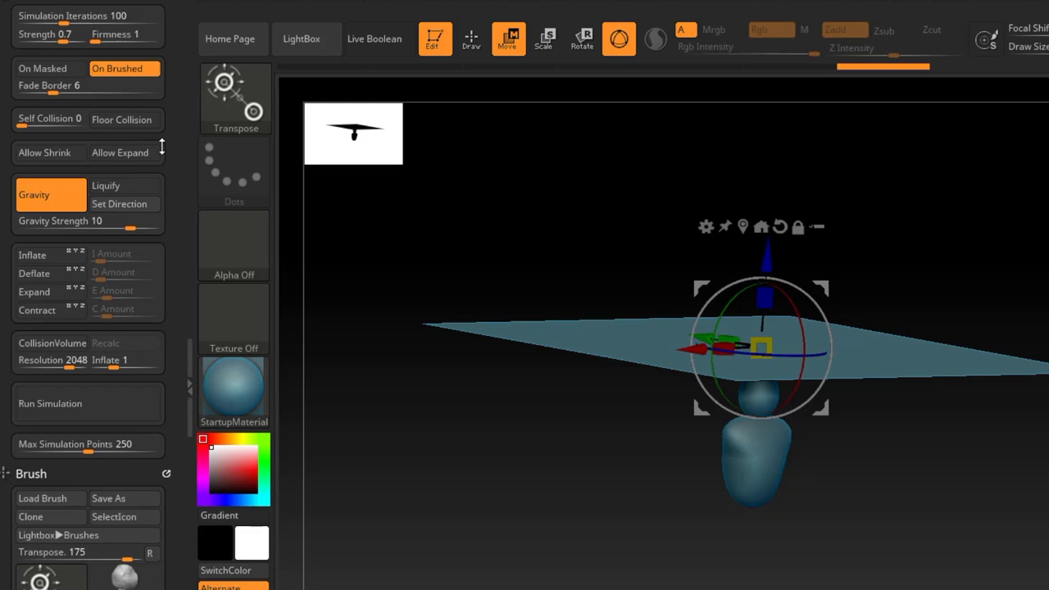
click(52, 118)
text(2)
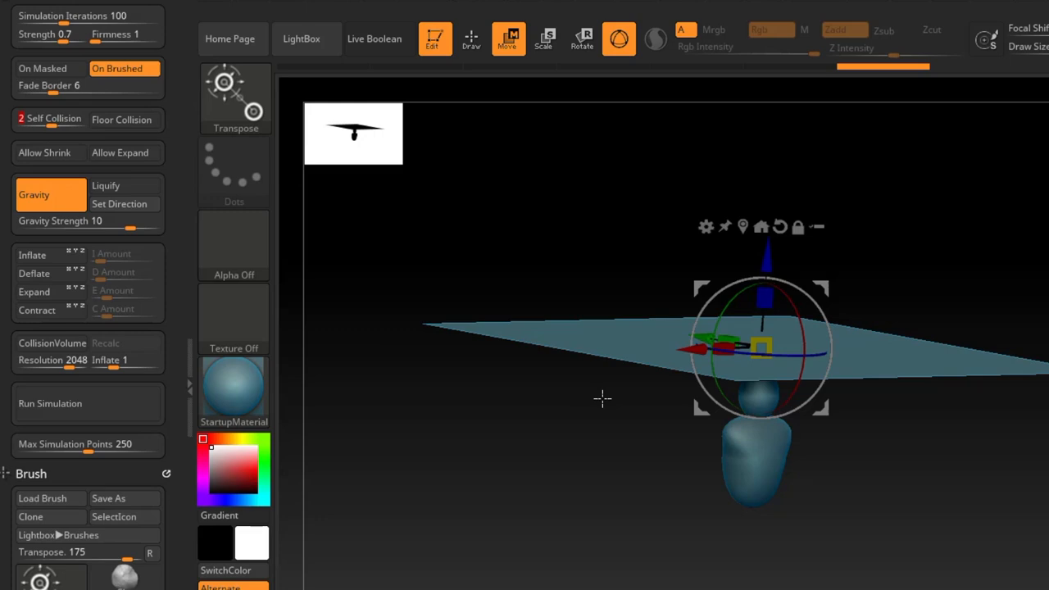
drag(604, 400, 575, 302)
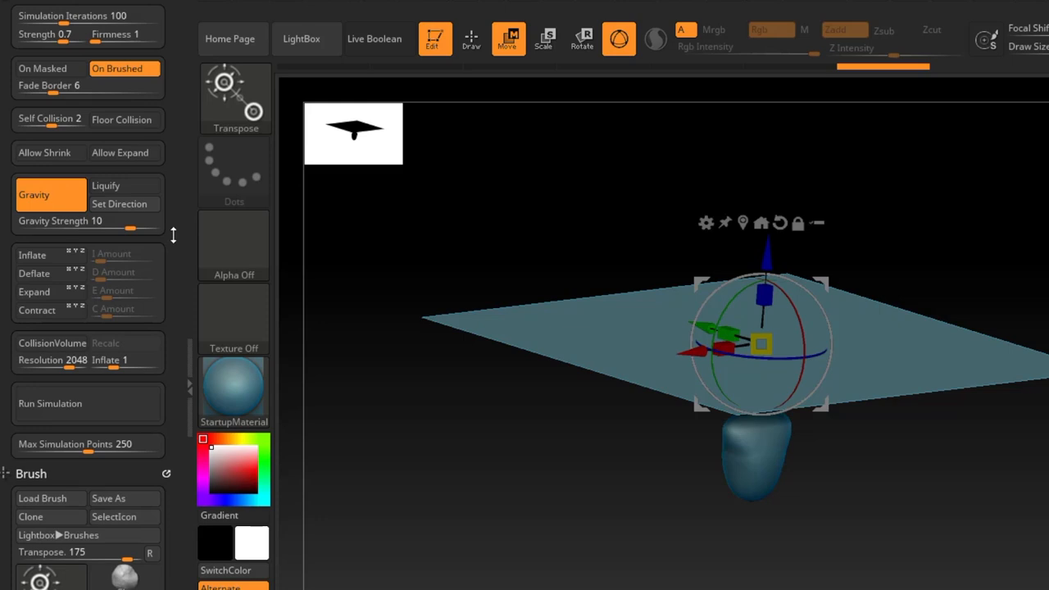
mouse_move(53, 344)
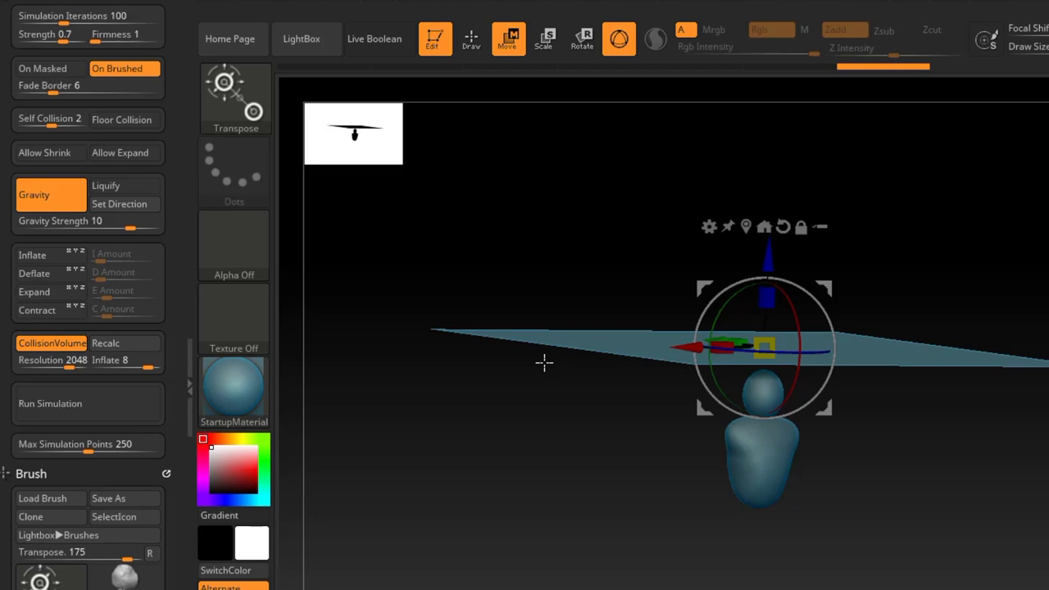
click(51, 343)
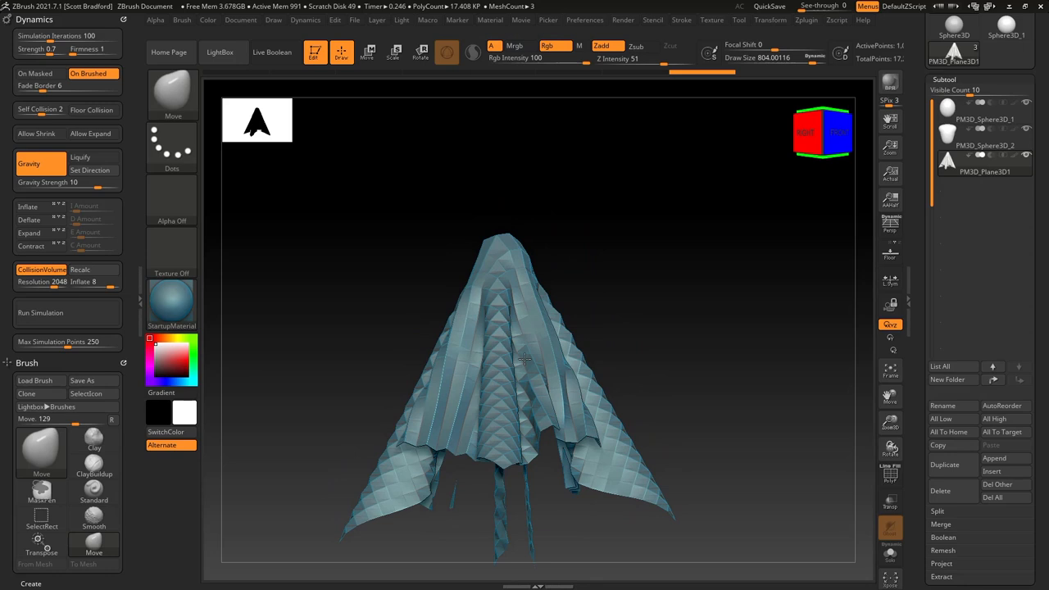
- Undo the simulation to flatten the plane and Recalc the figure's collision volume
drag(524, 361, 549, 426)
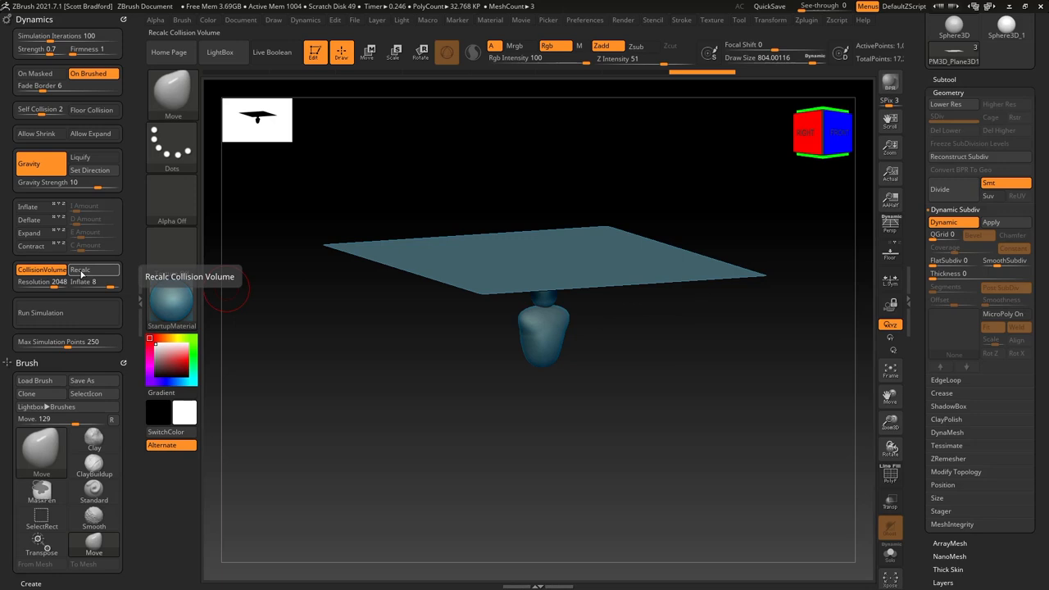
click(67, 311)
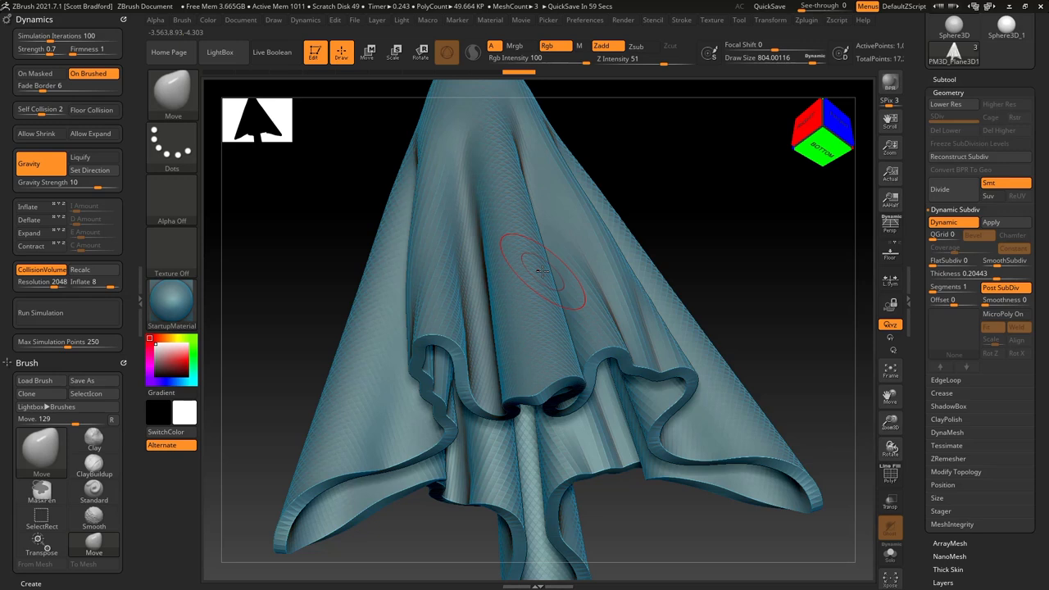
mouse_move(1006, 223)
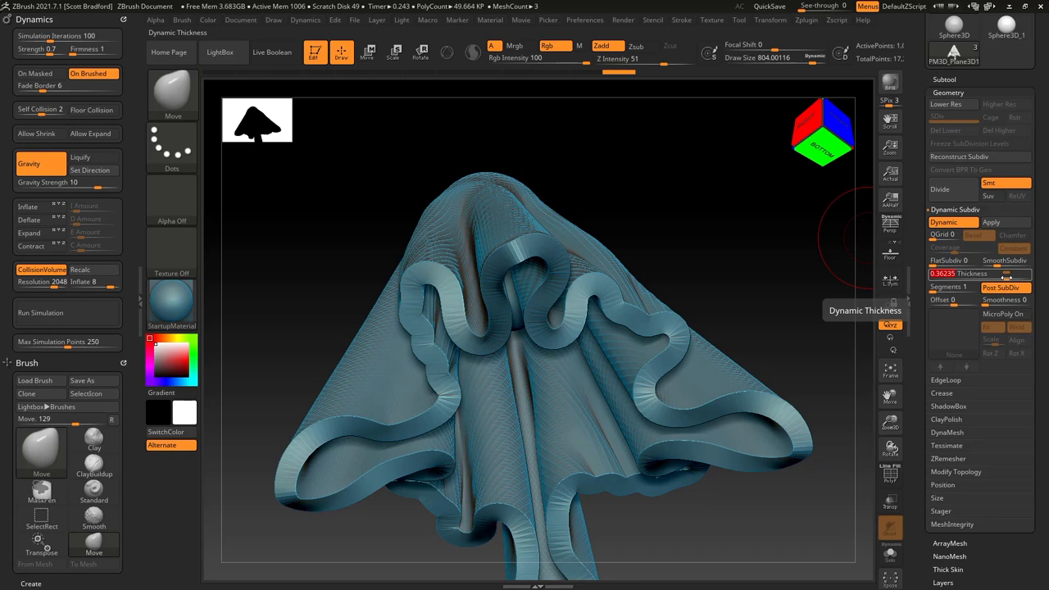
- Enable Dynamic Thickness and re-run the cloth simulation until it drapes like a ghost
click(992, 223)
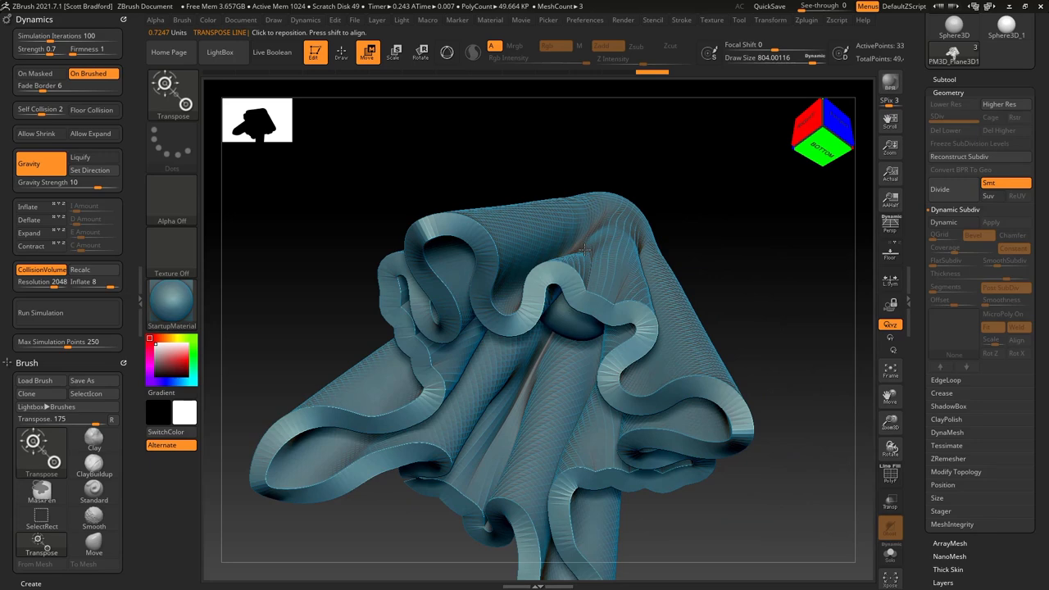
click(944, 223)
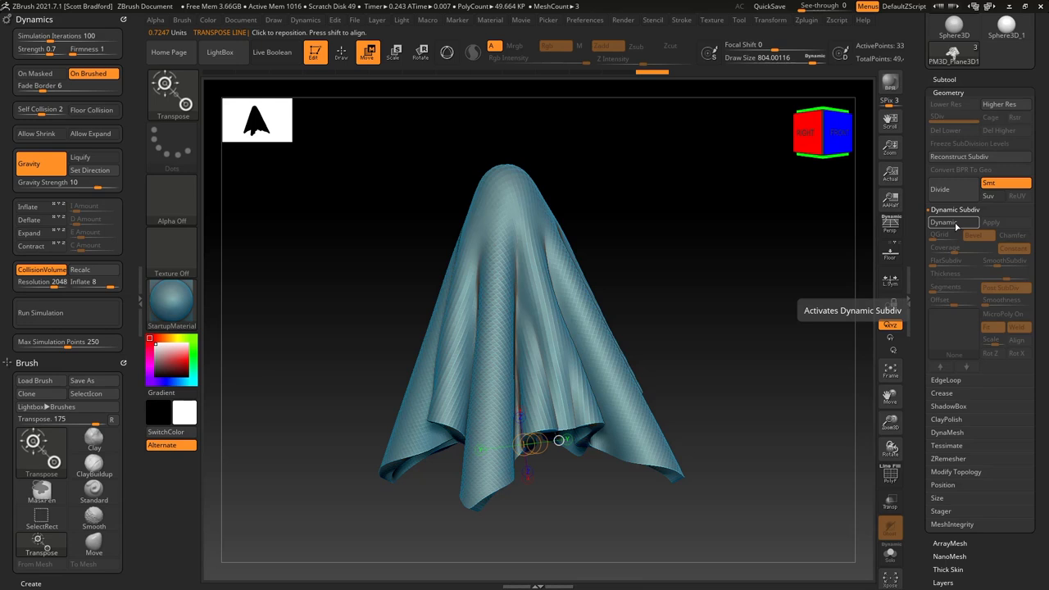
- Set the ghost cloth's overall XYZ size through Geometry > Size
click(953, 223)
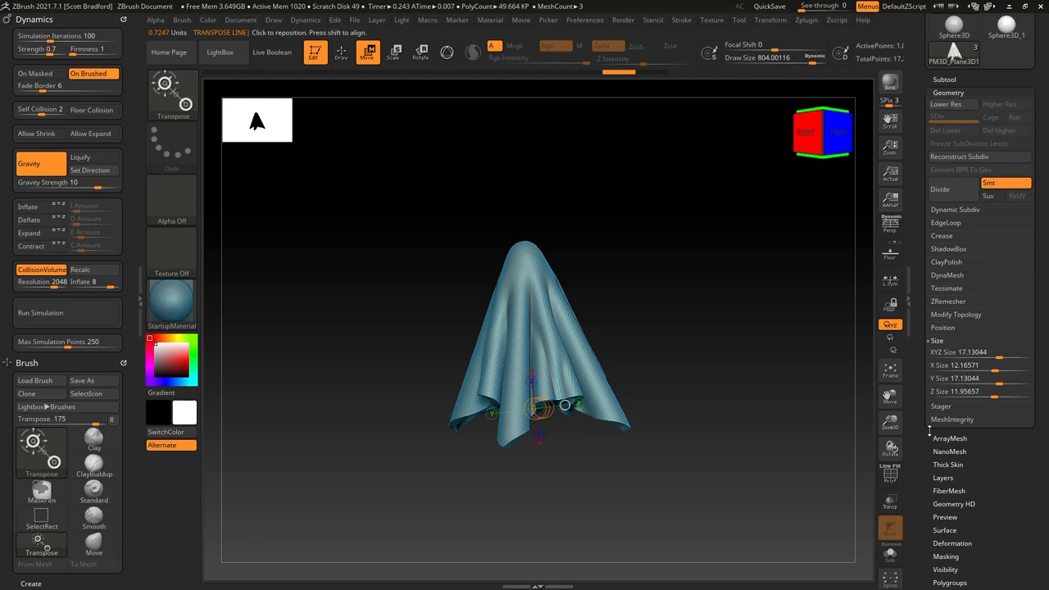
click(954, 209)
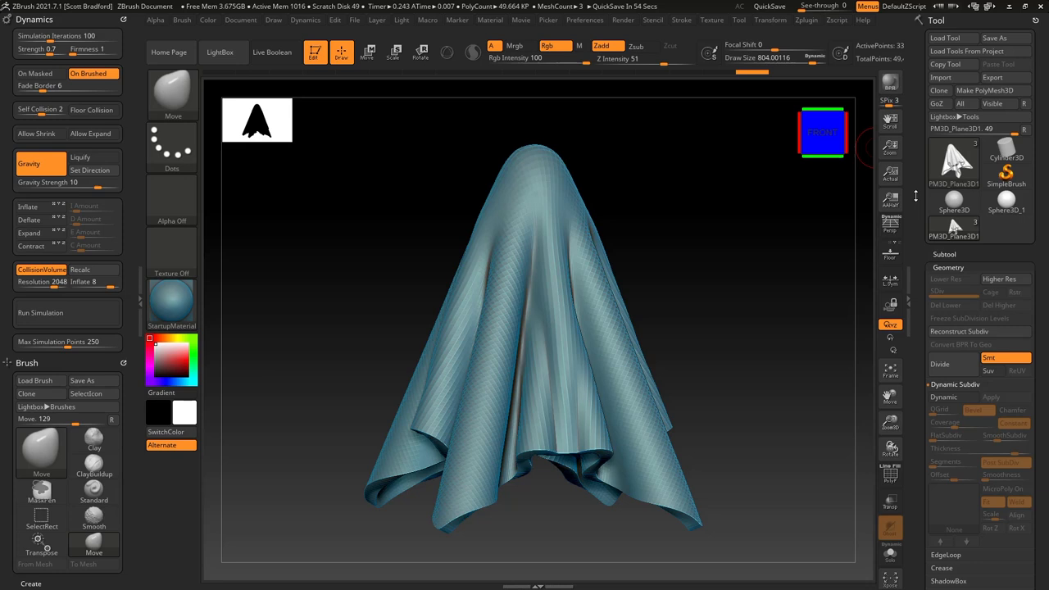
mouse_move(952, 38)
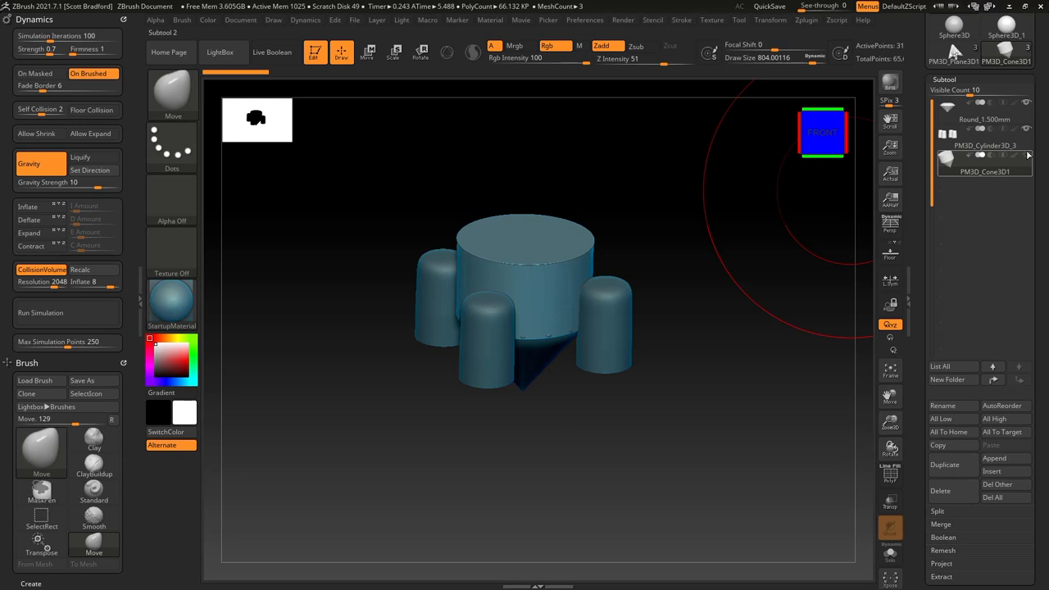
- Select the small Round cylinder subtool to pair with the cone tip as the cutter
click(983, 144)
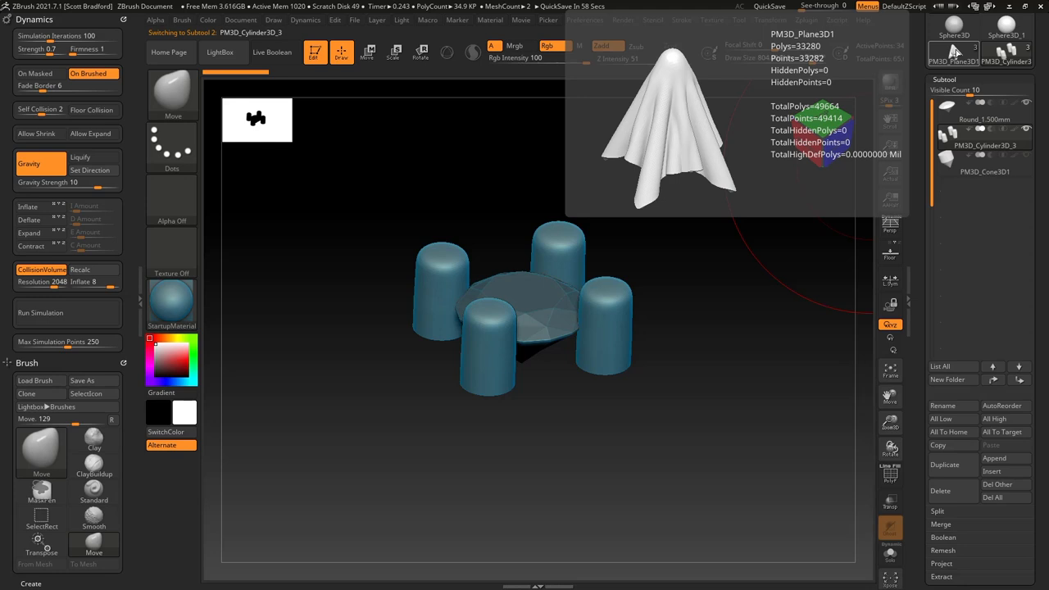
click(983, 145)
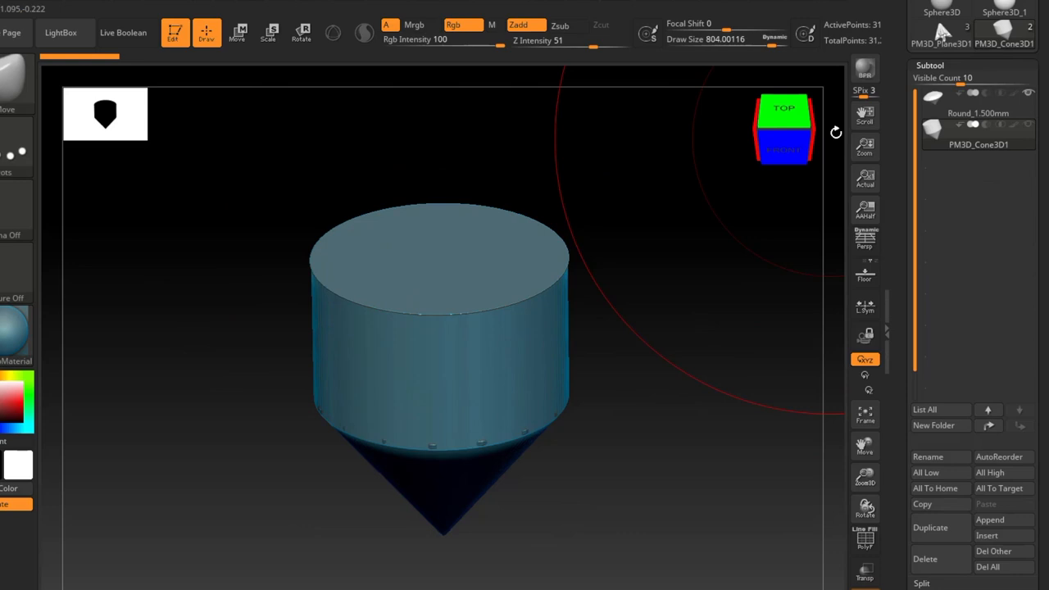
- Create an InsertMesh brush from the cone-tipped cylinder cutter
click(931, 528)
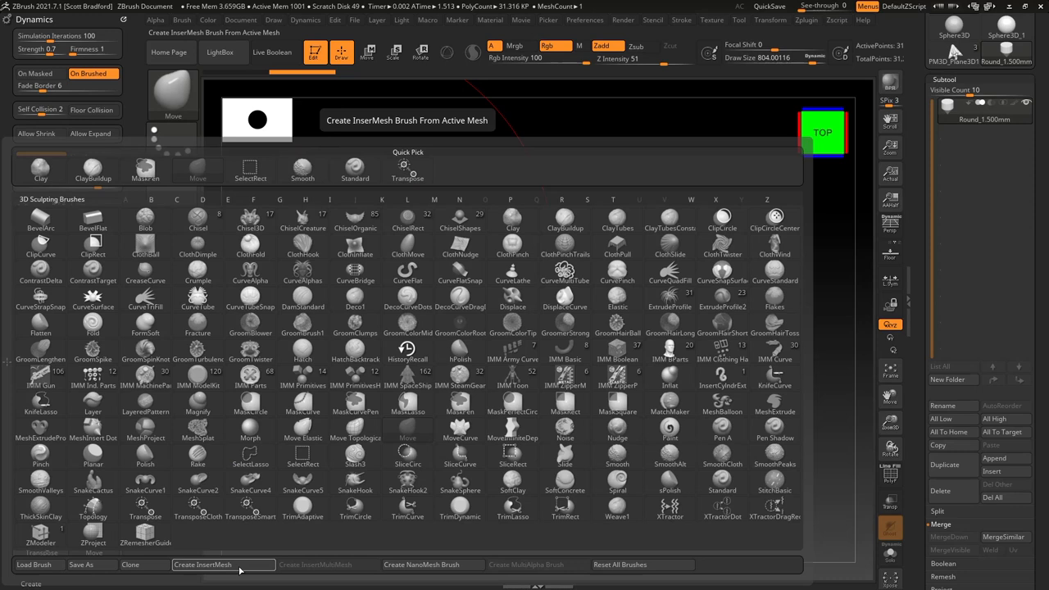
click(219, 564)
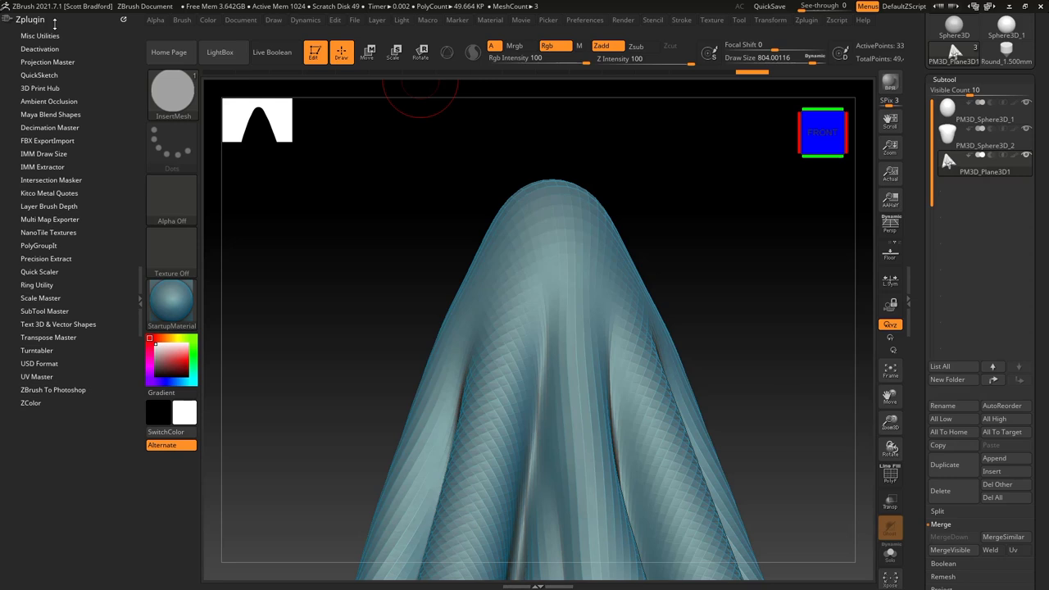
- Set the IMM Draw Size via Zplugin to match the insert to the ghost model
click(43, 154)
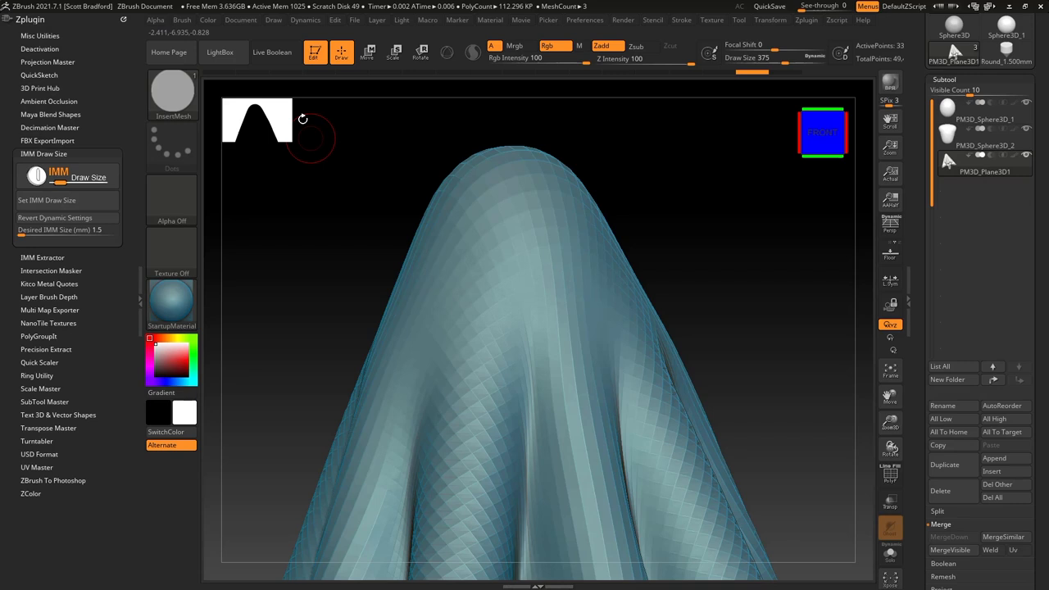
click(182, 20)
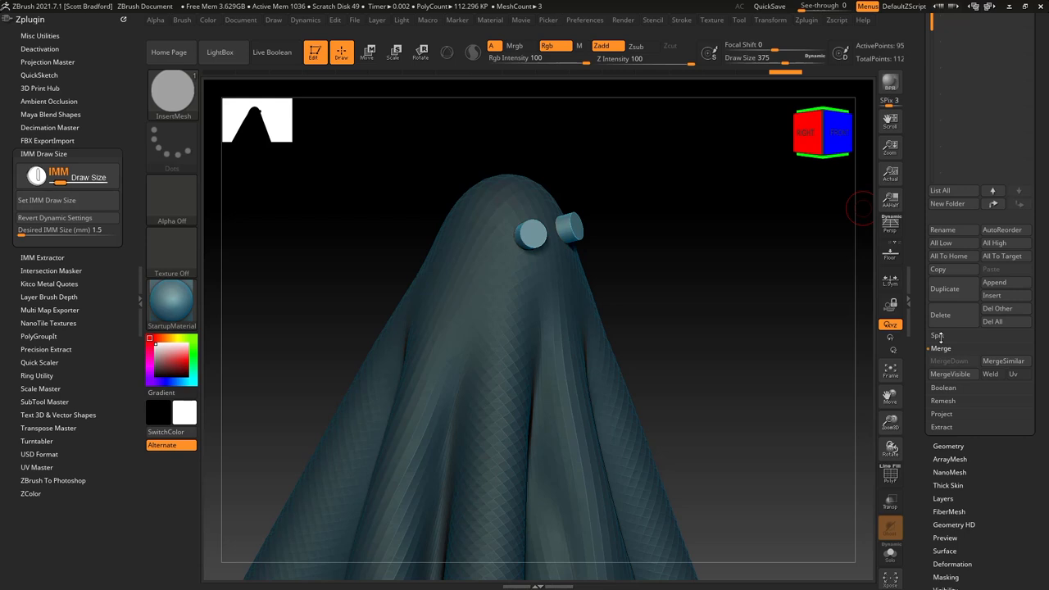
- Duplicate the ghost cloth subtool and select the new PM3D_Plane3D2 copy
click(937, 335)
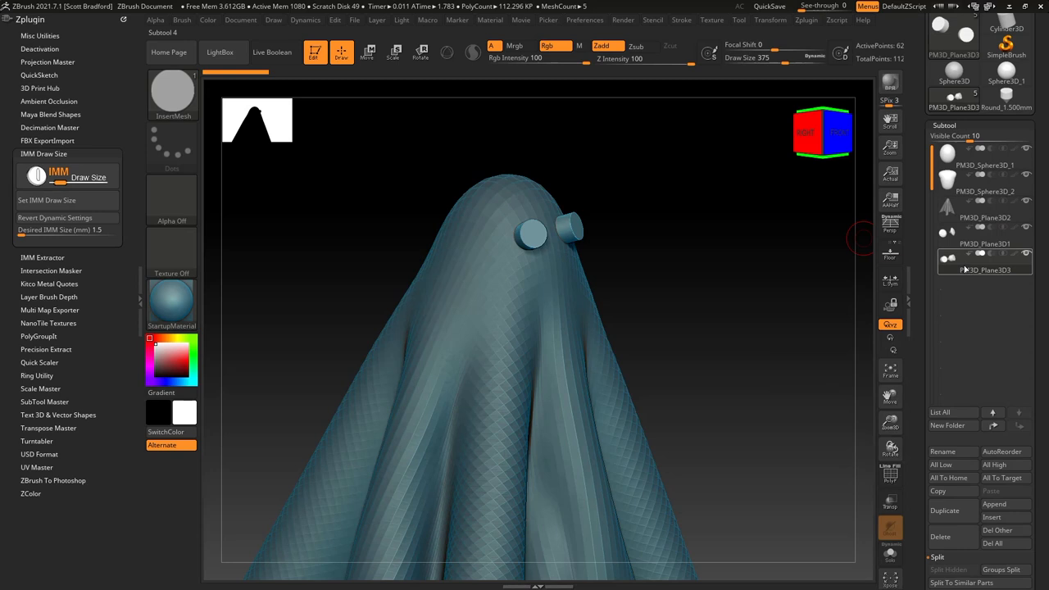
click(984, 243)
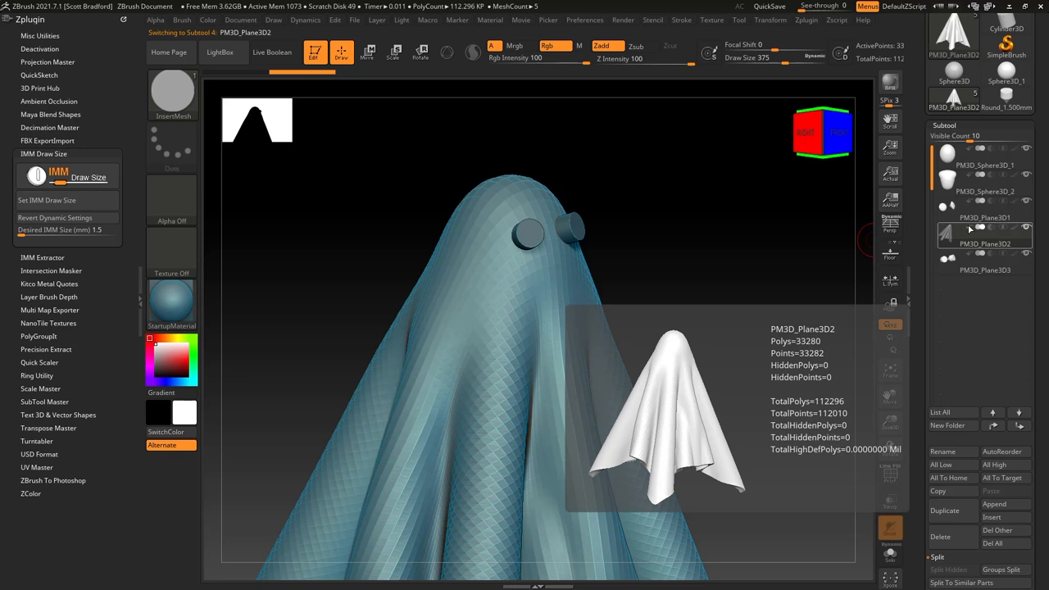
click(984, 266)
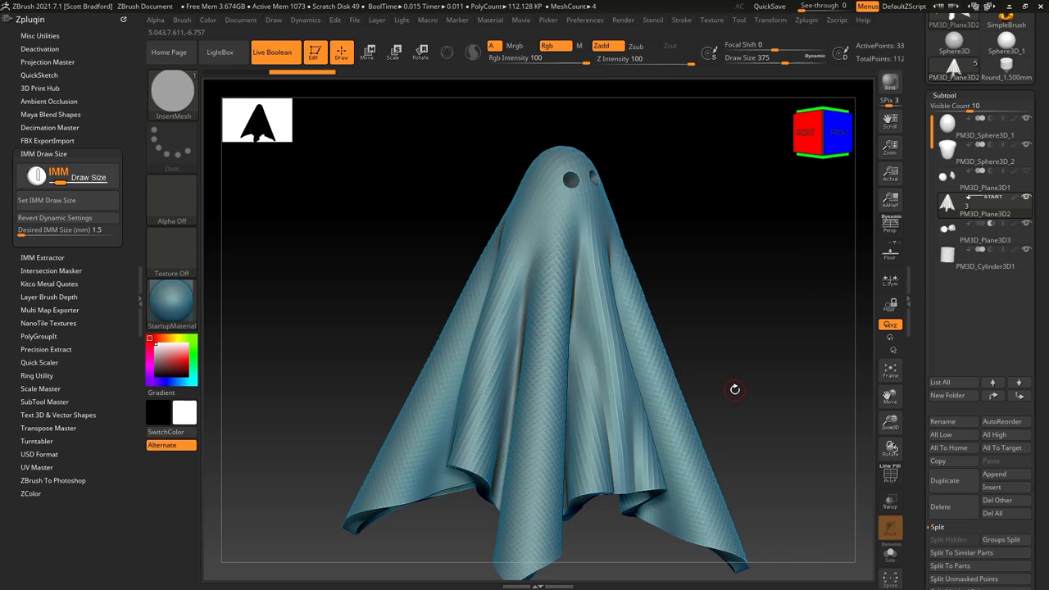
- Append a Cylinder3D primitive as a new subtool beside the ghost and eye spheres
click(983, 266)
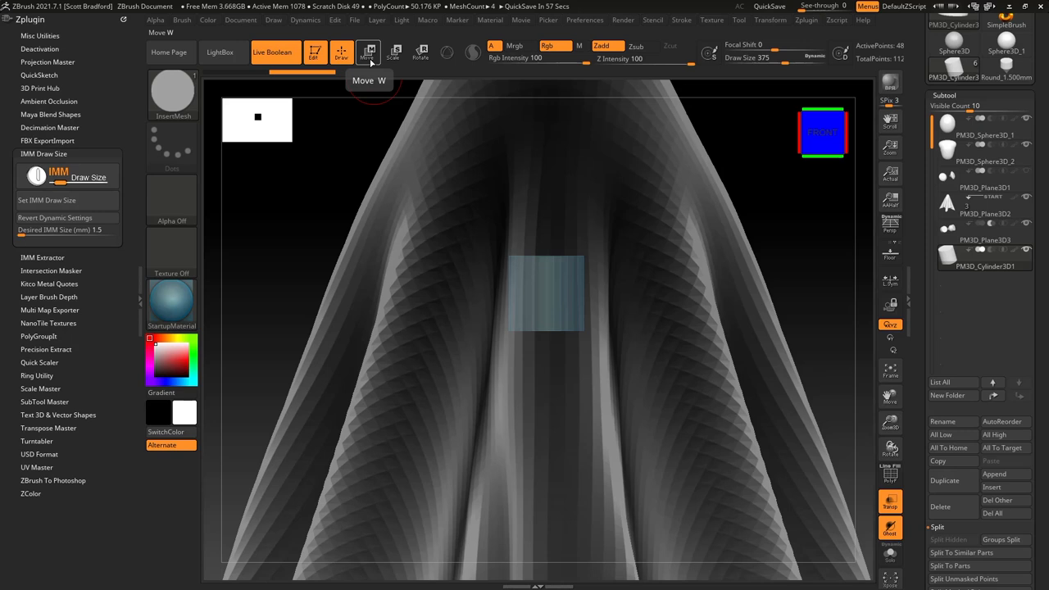
- Activate the Move gizmo on the new cylinder to reposition and reshape it
click(446, 51)
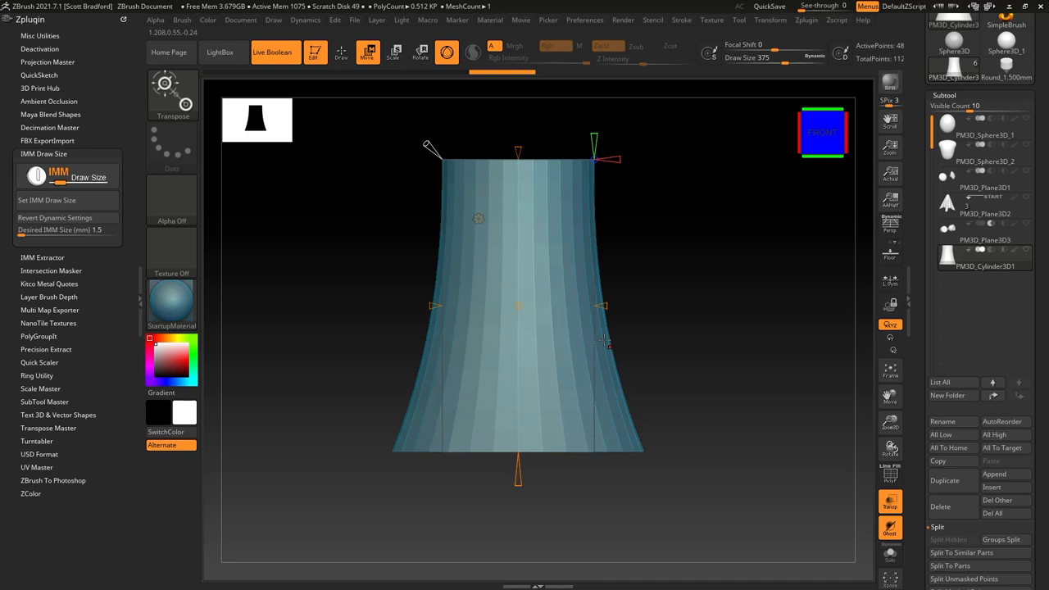
mouse_move(502, 282)
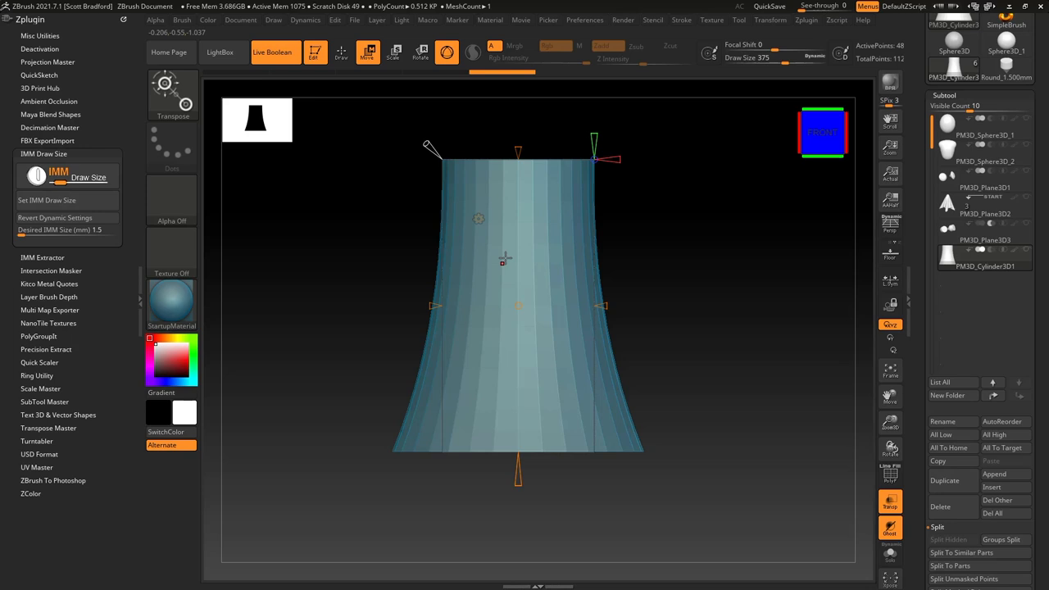
mouse_move(631, 430)
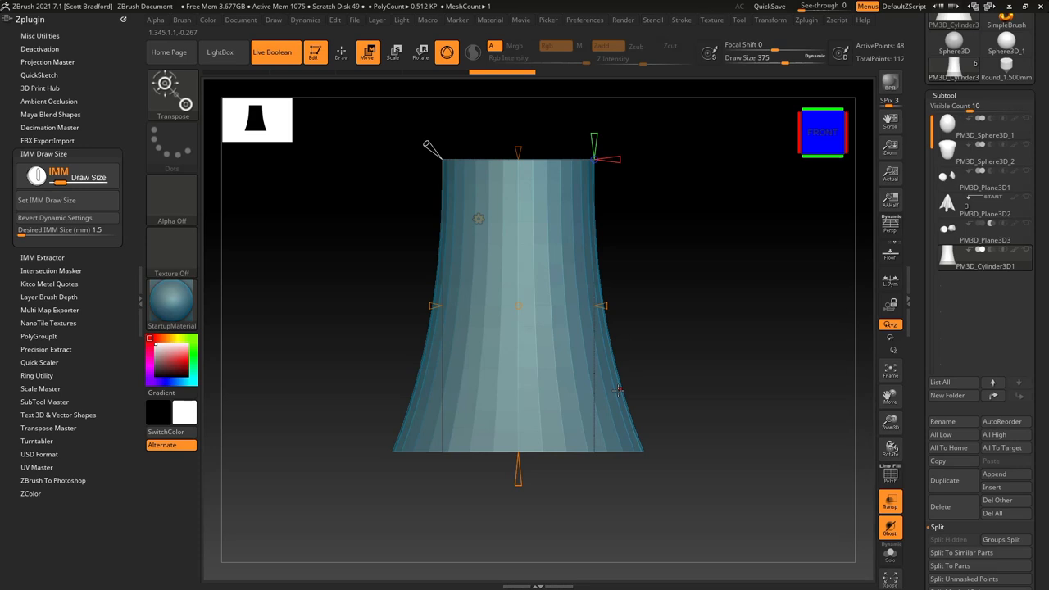
mouse_move(636, 327)
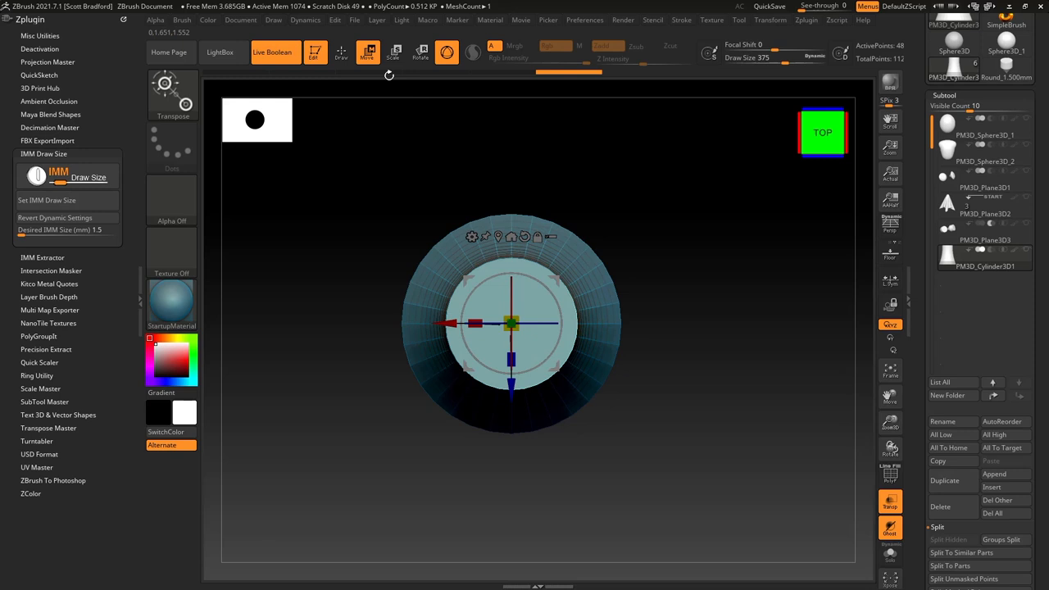
- Create an InsertMesh brush from the flared cylinder cutter via the Brush palette
click(223, 564)
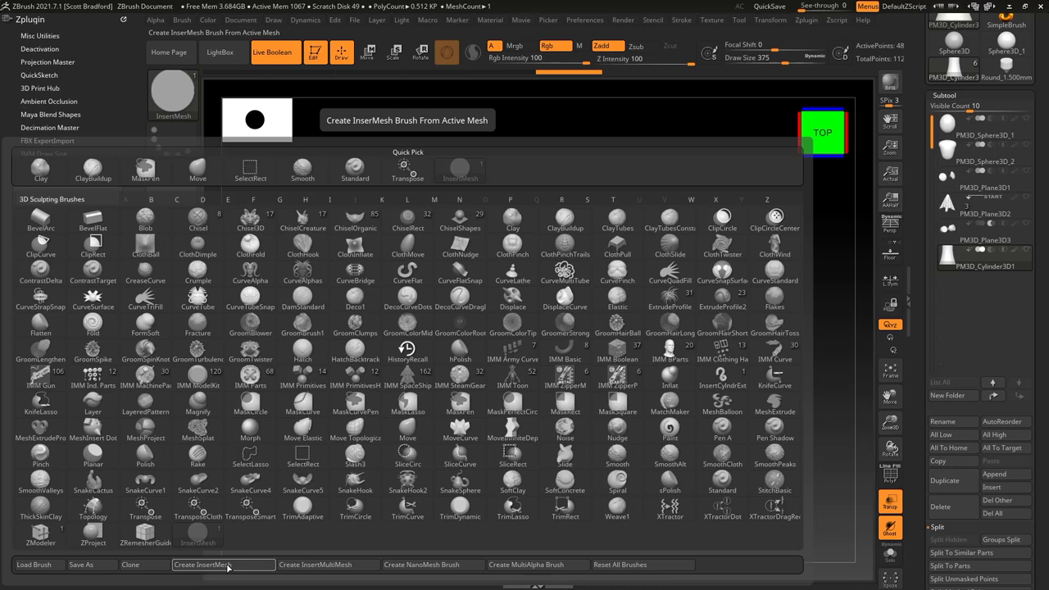
click(223, 564)
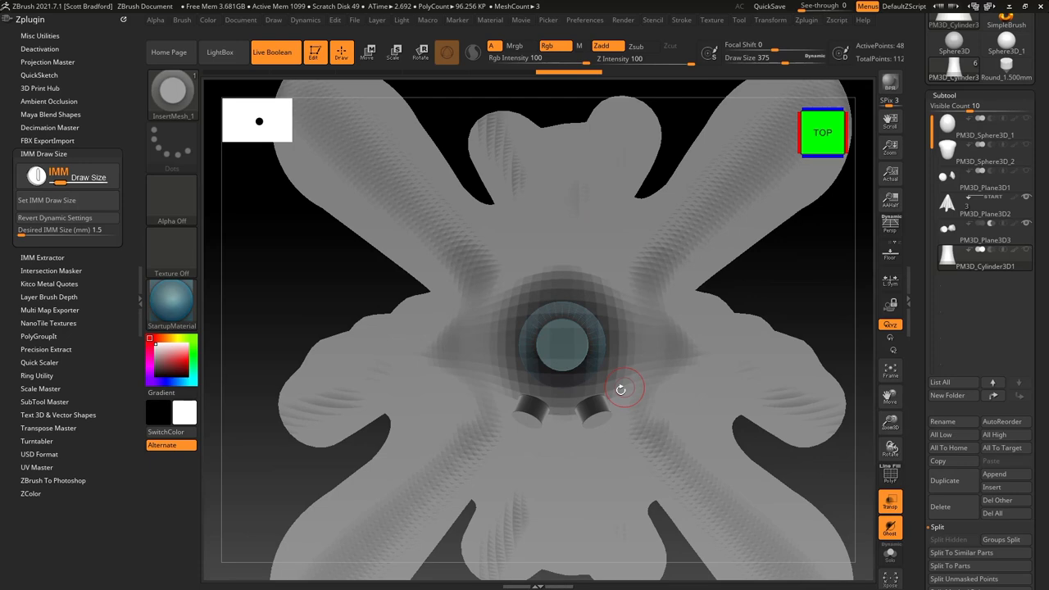
- Select the PM3D_Plane3D2 cloth and frame the whole draped ghost from the front
click(985, 214)
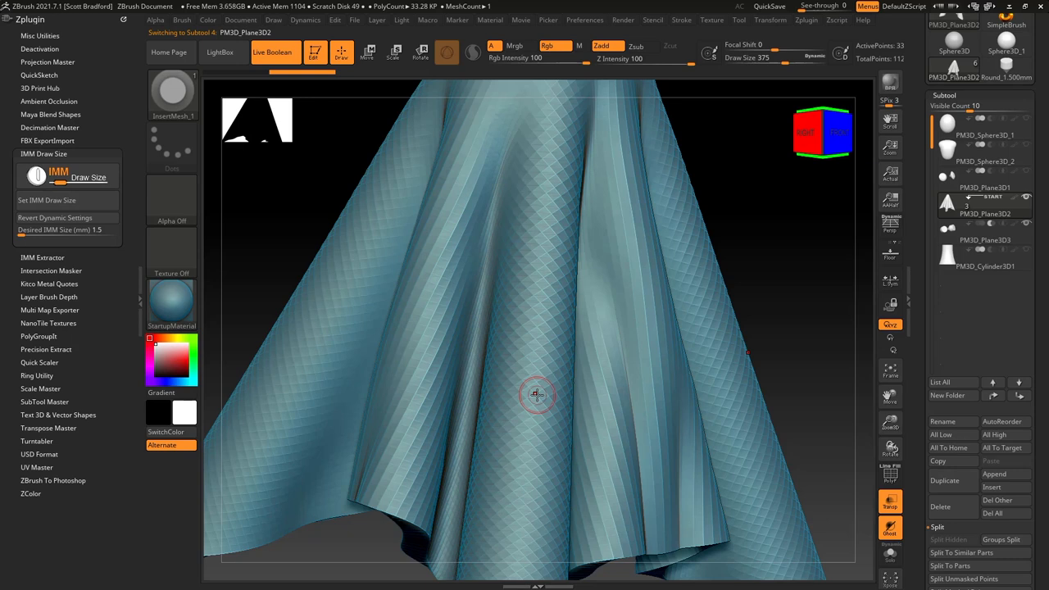
drag(537, 394, 542, 409)
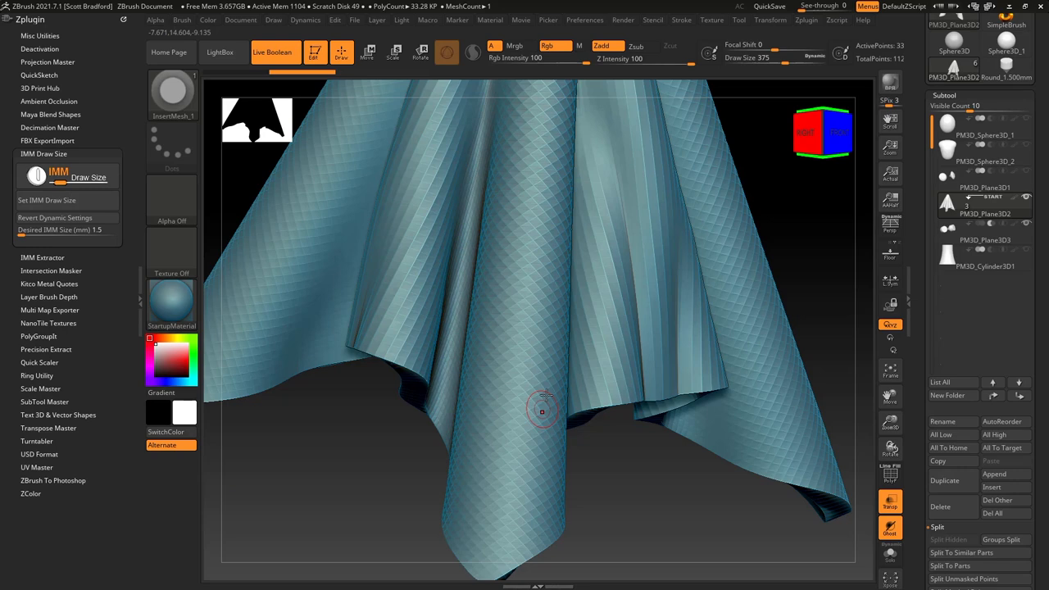
drag(541, 410, 564, 378)
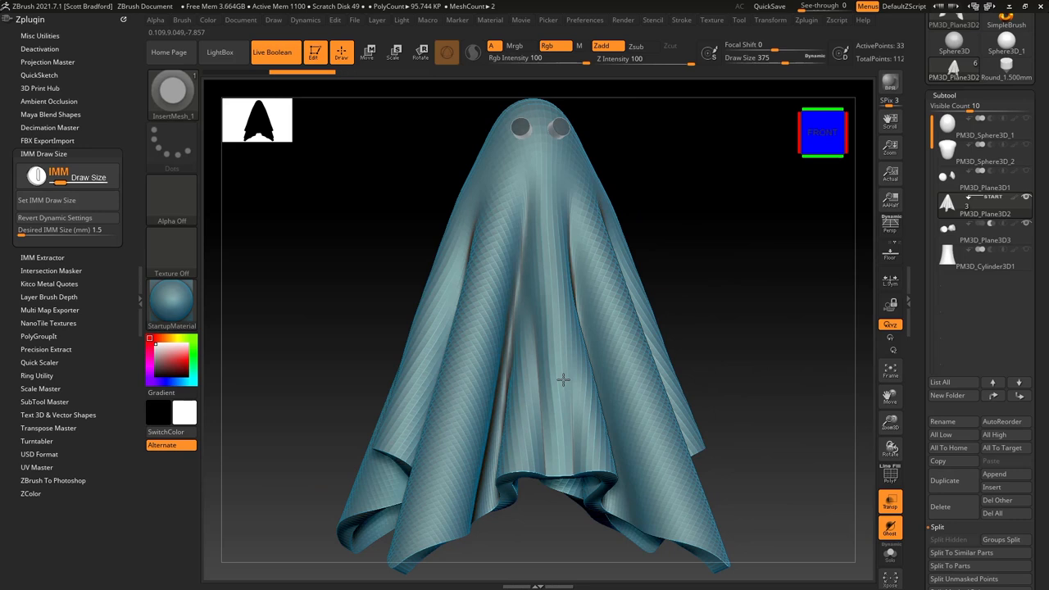
drag(563, 380, 491, 272)
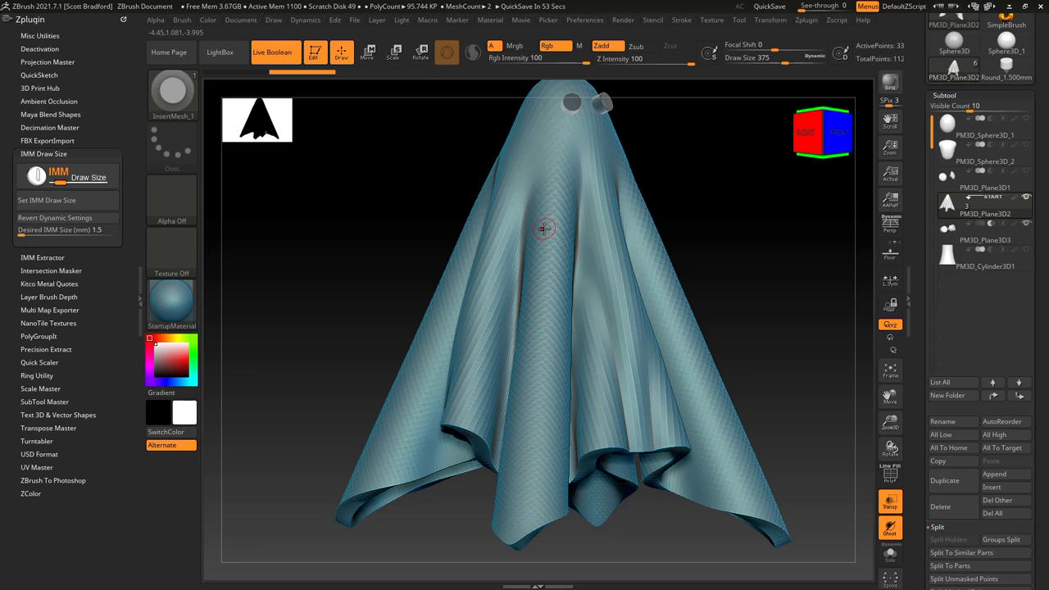
- Adjust the InsertMesh brush's Imbed depth so stamped cutters sink into the cloth
click(182, 19)
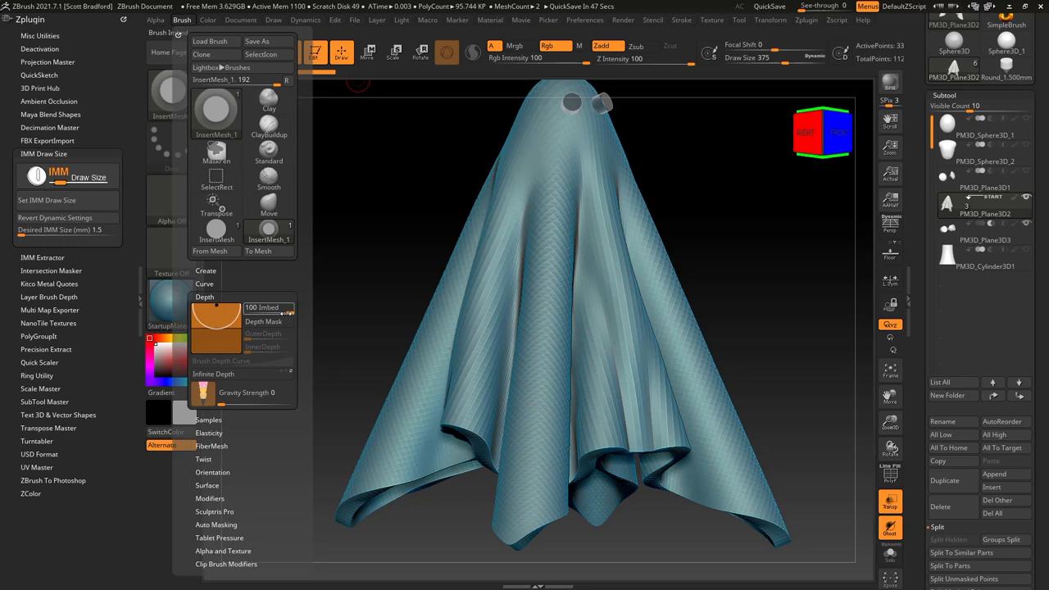
drag(271, 308, 238, 308)
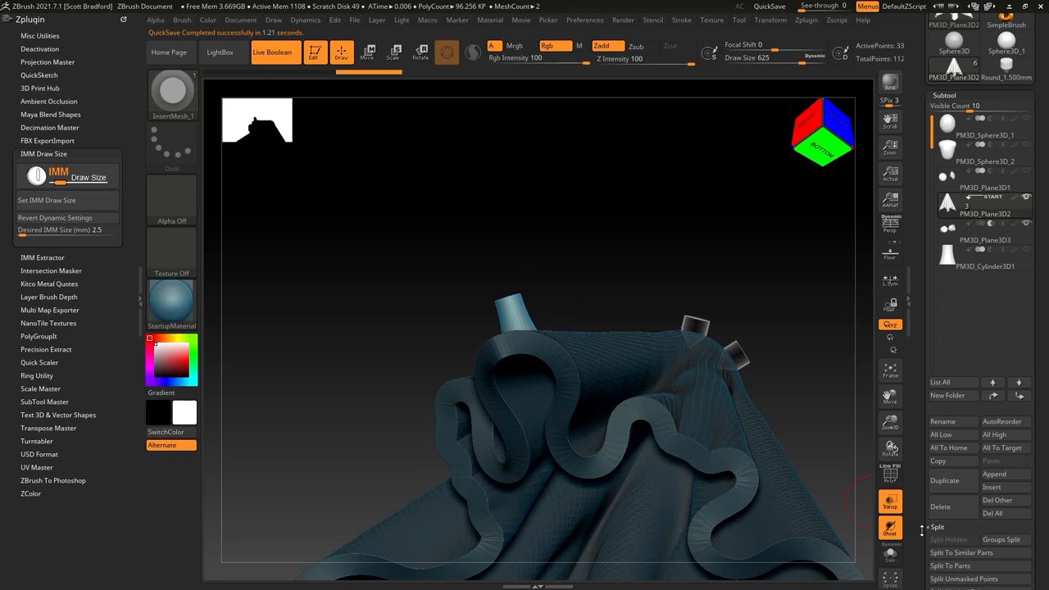
- Select the PM3D_Cylinder3D1 cutter and clean up so one tapered cylinder remains
click(984, 258)
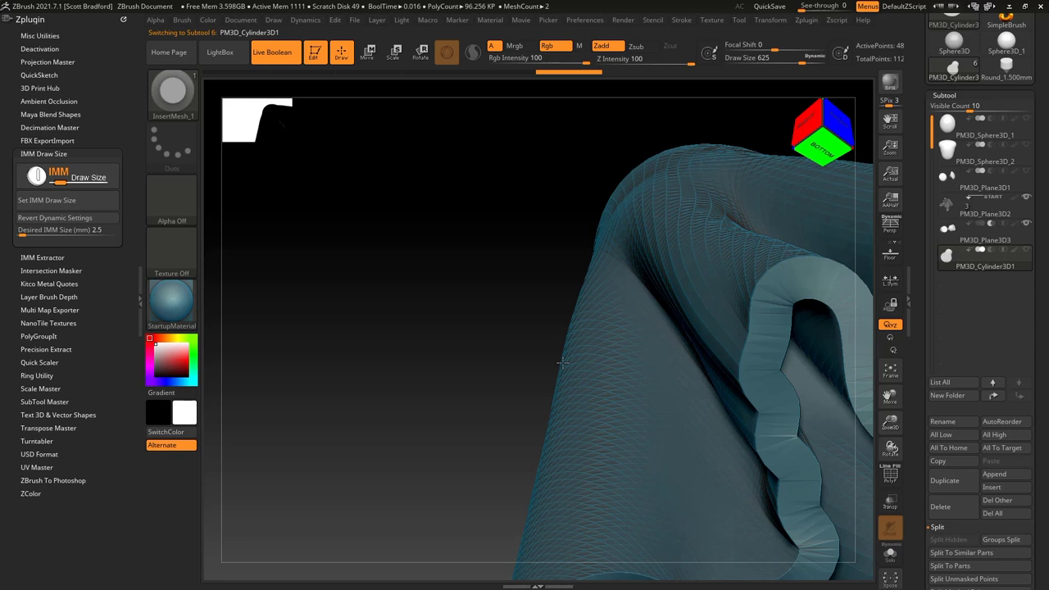
click(984, 205)
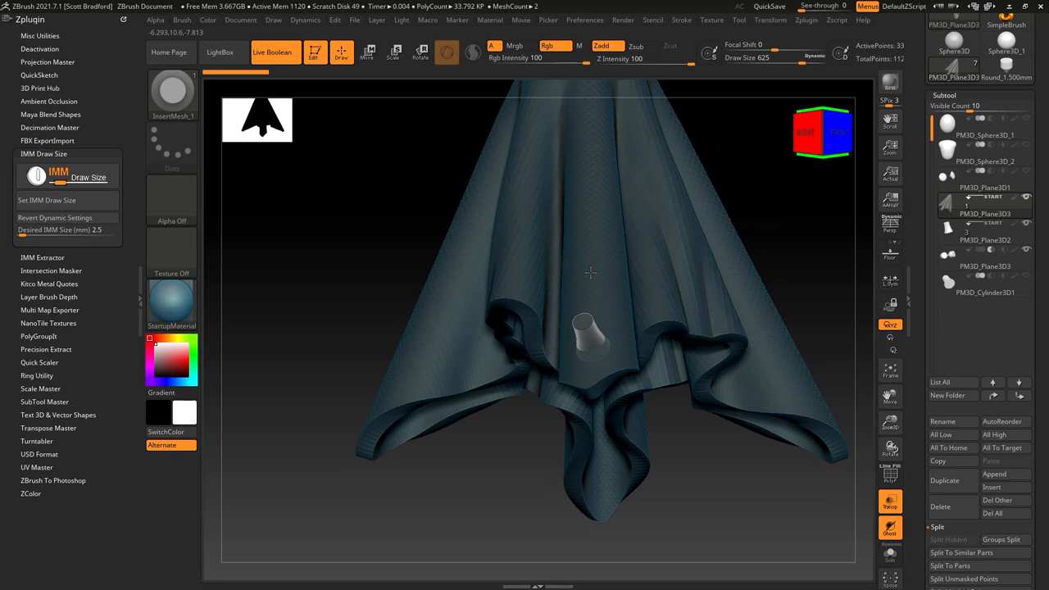
- Split the cloth subtool's pieces apart and confirm the not-undoable warning
click(984, 291)
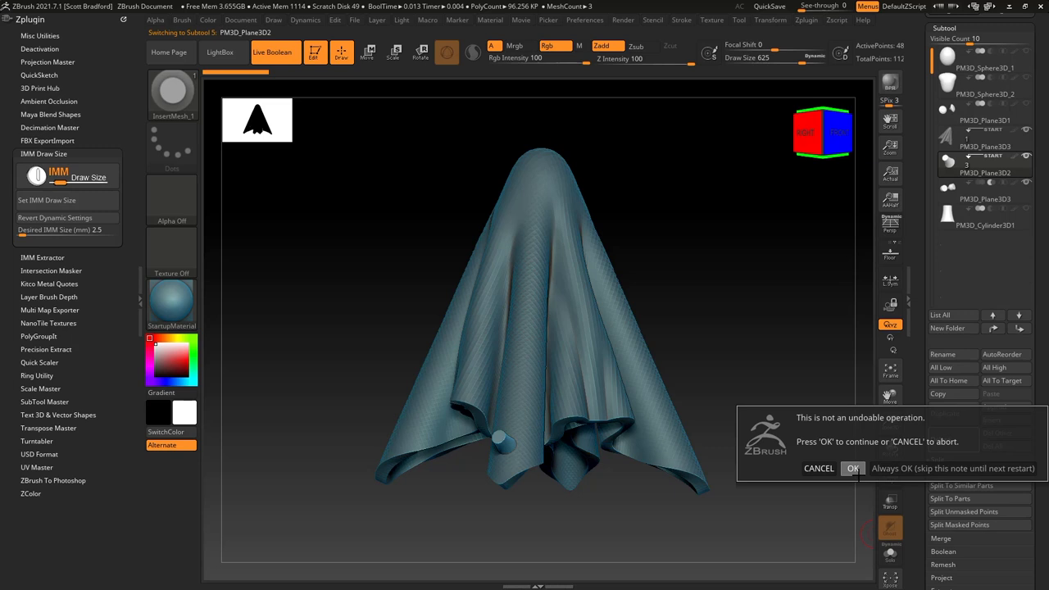
click(852, 468)
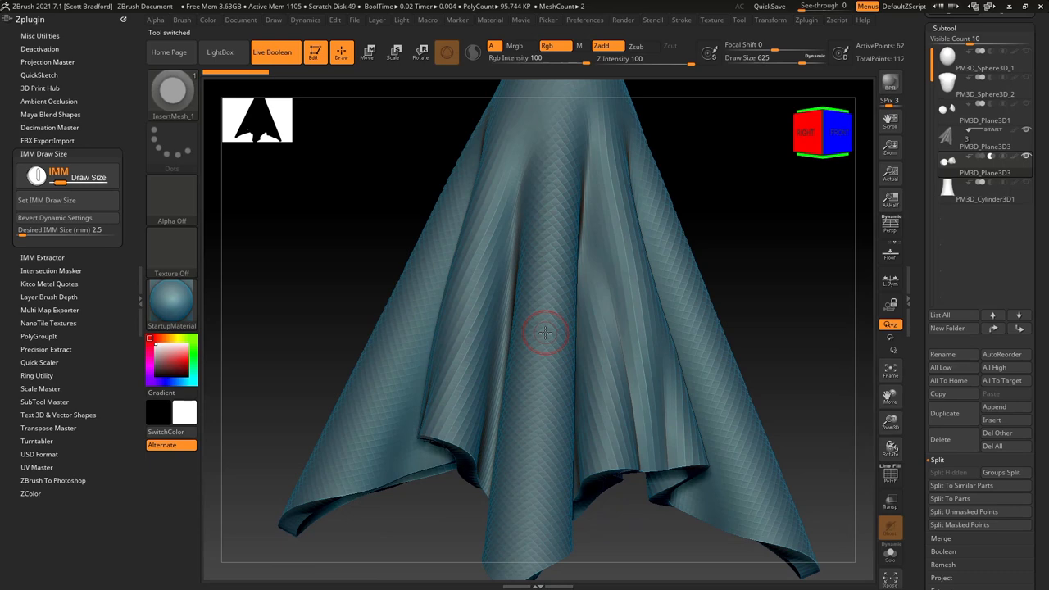
- Orbit the ghost to view the side where the cutter cylinders poke through the cloth
drag(544, 331, 479, 370)
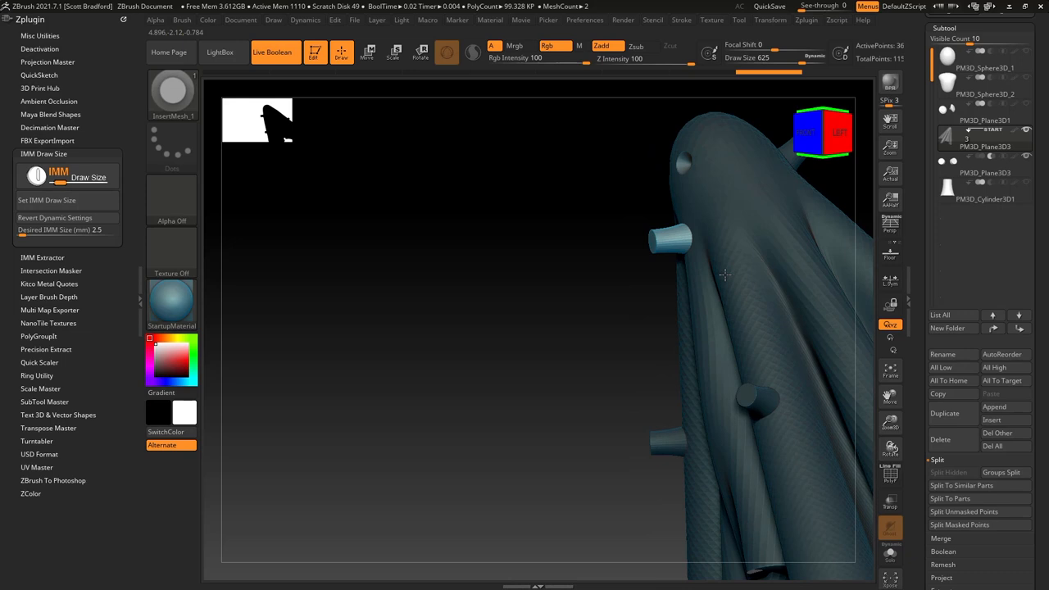
drag(721, 275, 620, 320)
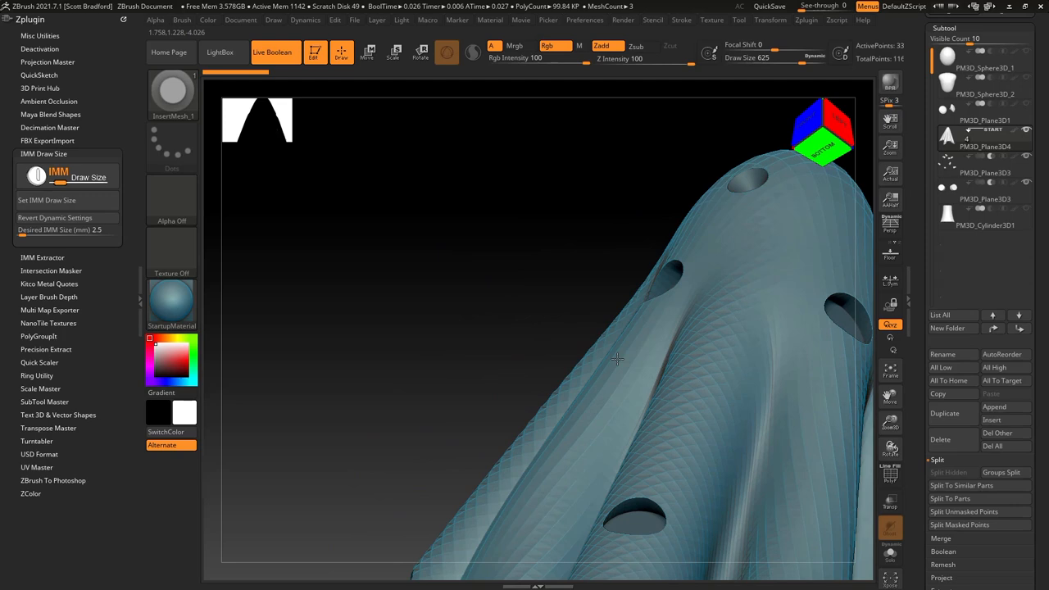
- Orbit around the ghost to check the boolean recess holes across the cloth
drag(615, 360, 613, 284)
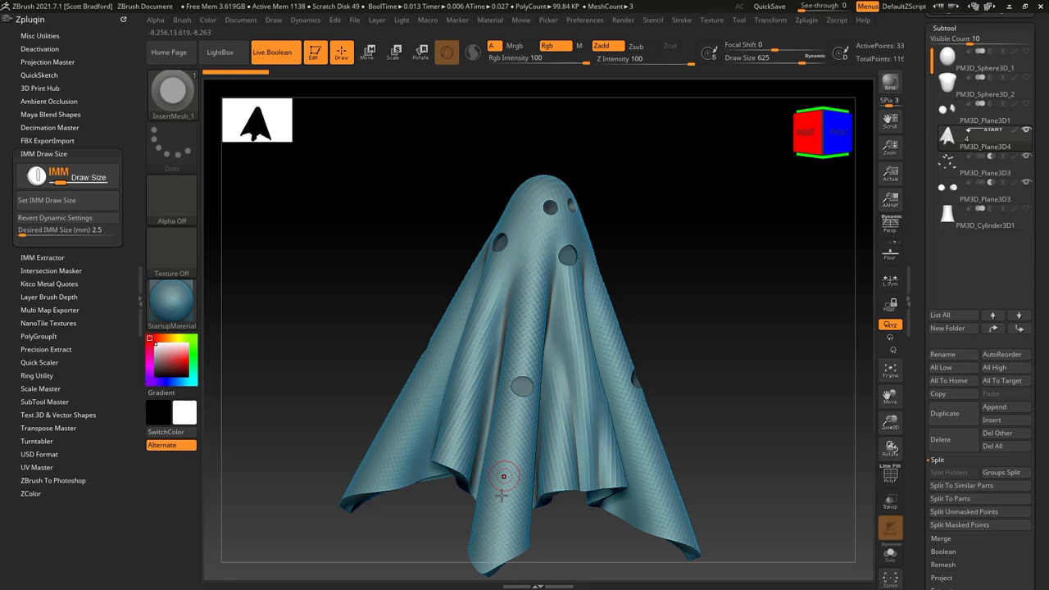
mouse_move(521, 390)
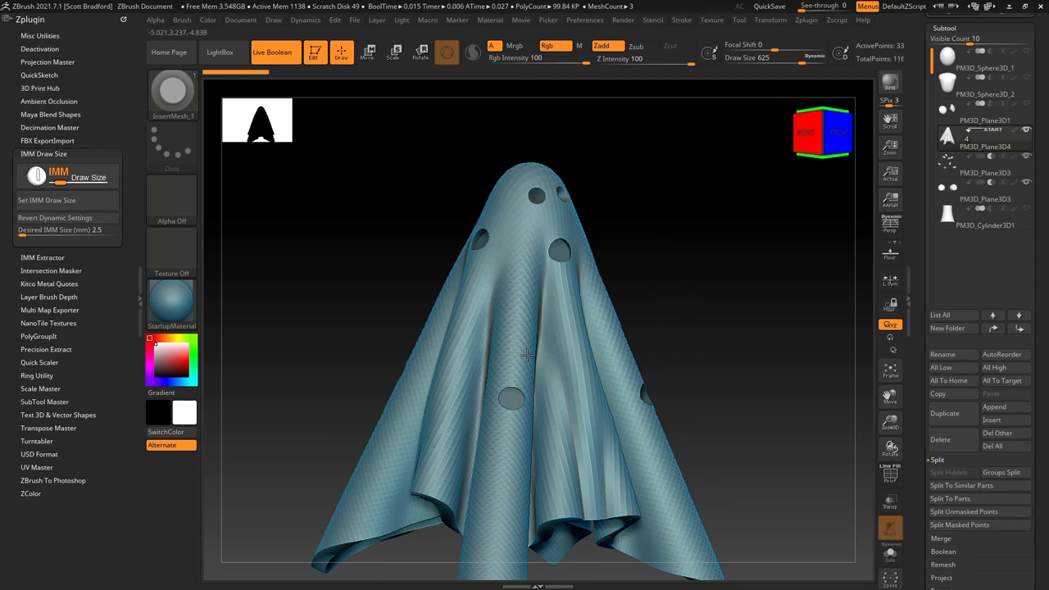
- Subdivide the holed ghost mesh once via Geometry Divide for a denser, smoother surface
click(947, 143)
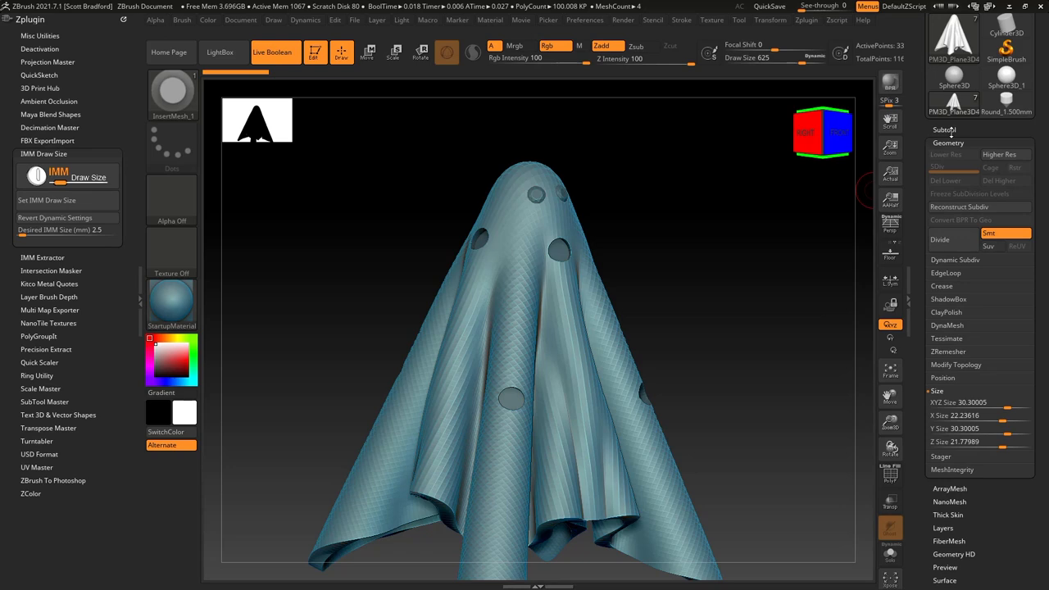
click(941, 128)
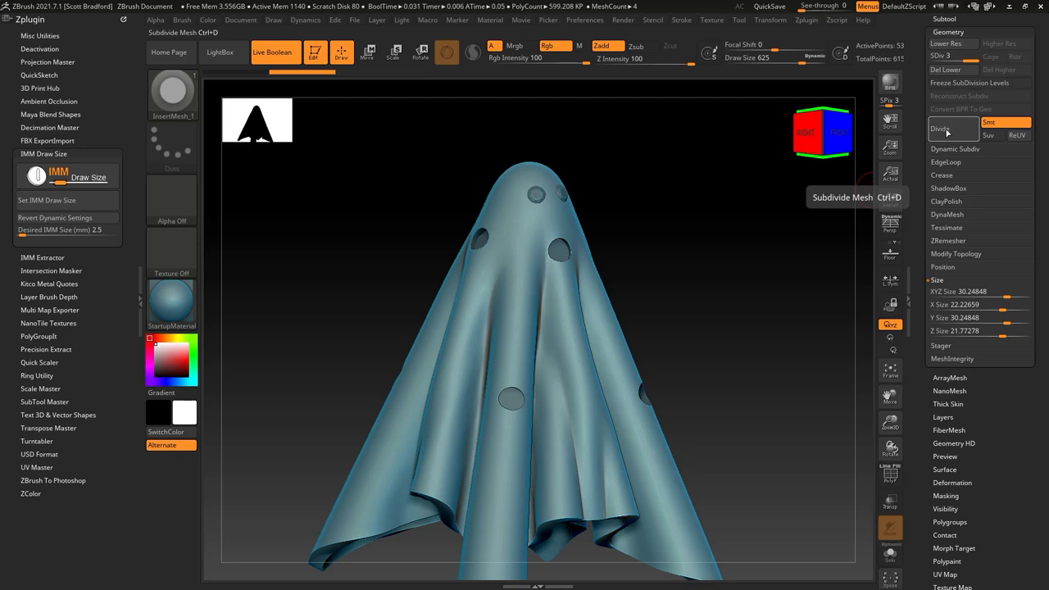